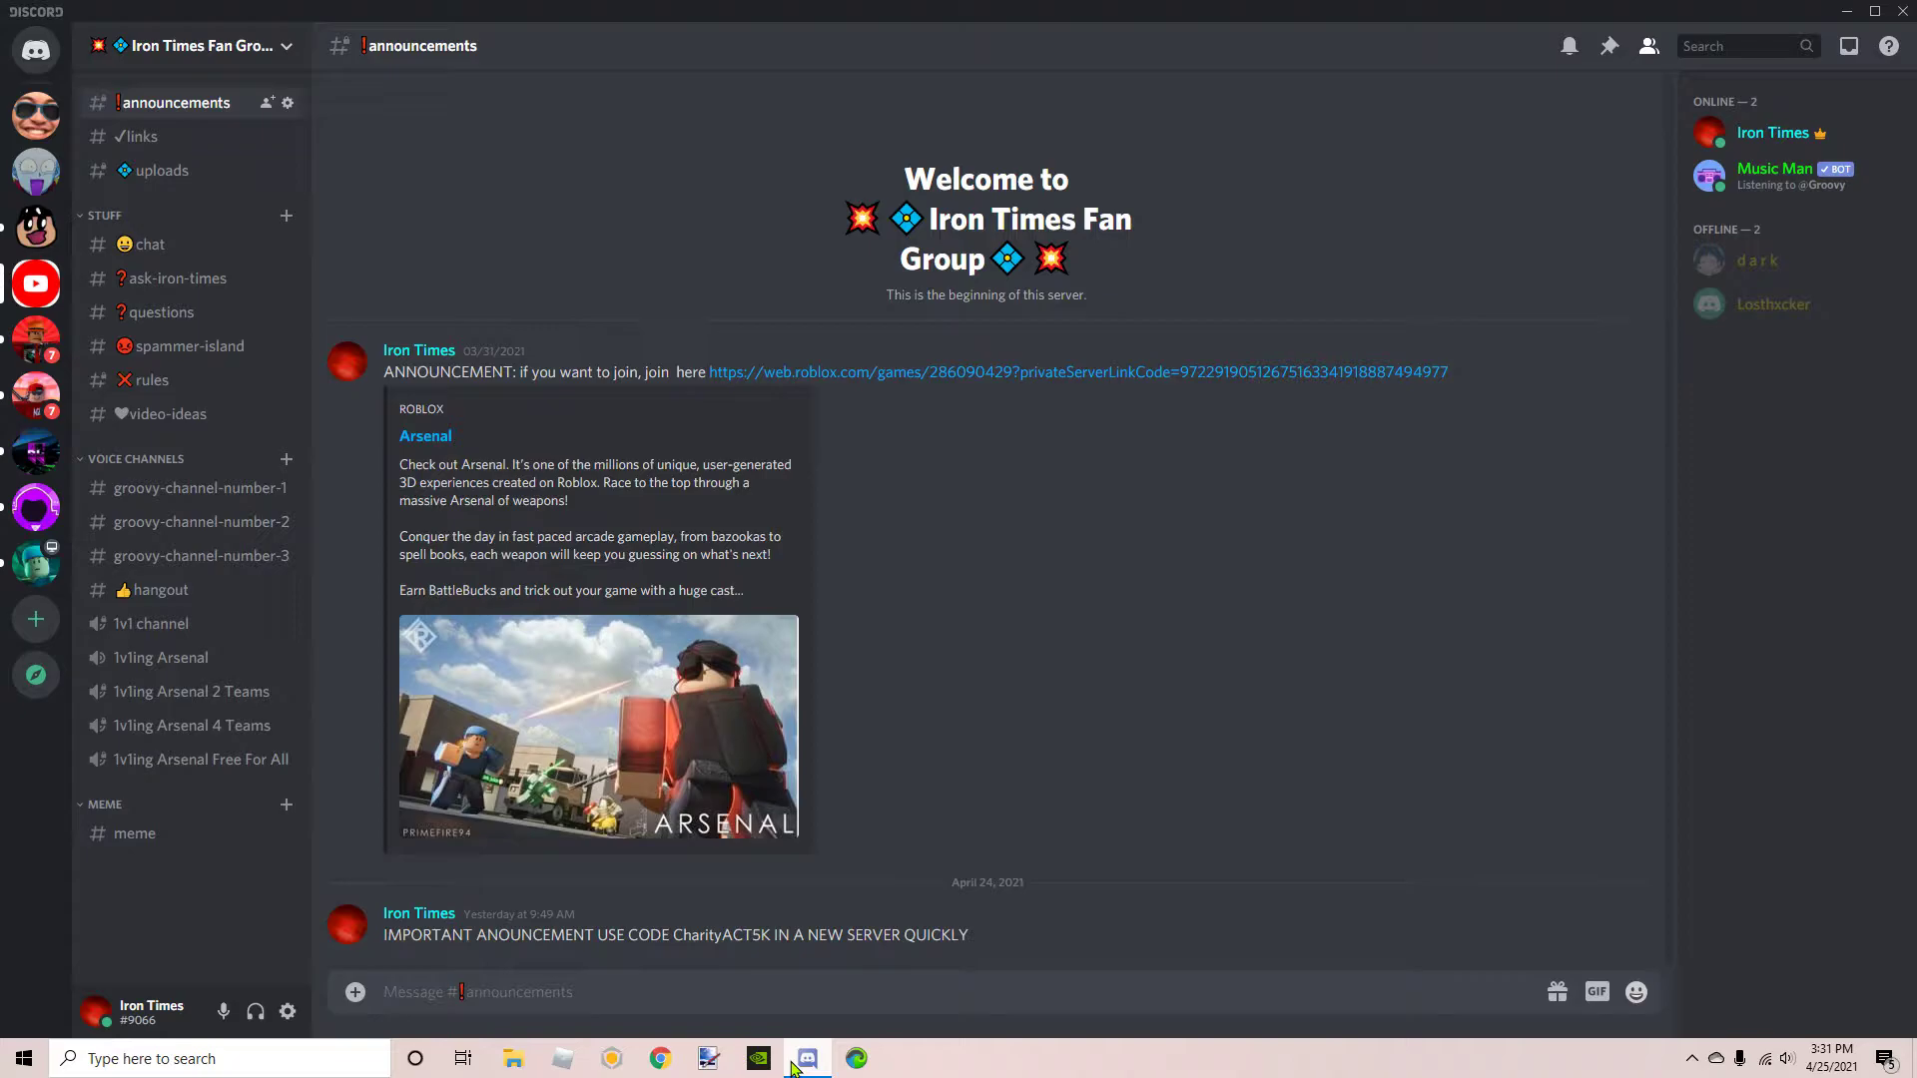
mouse_move(137, 136)
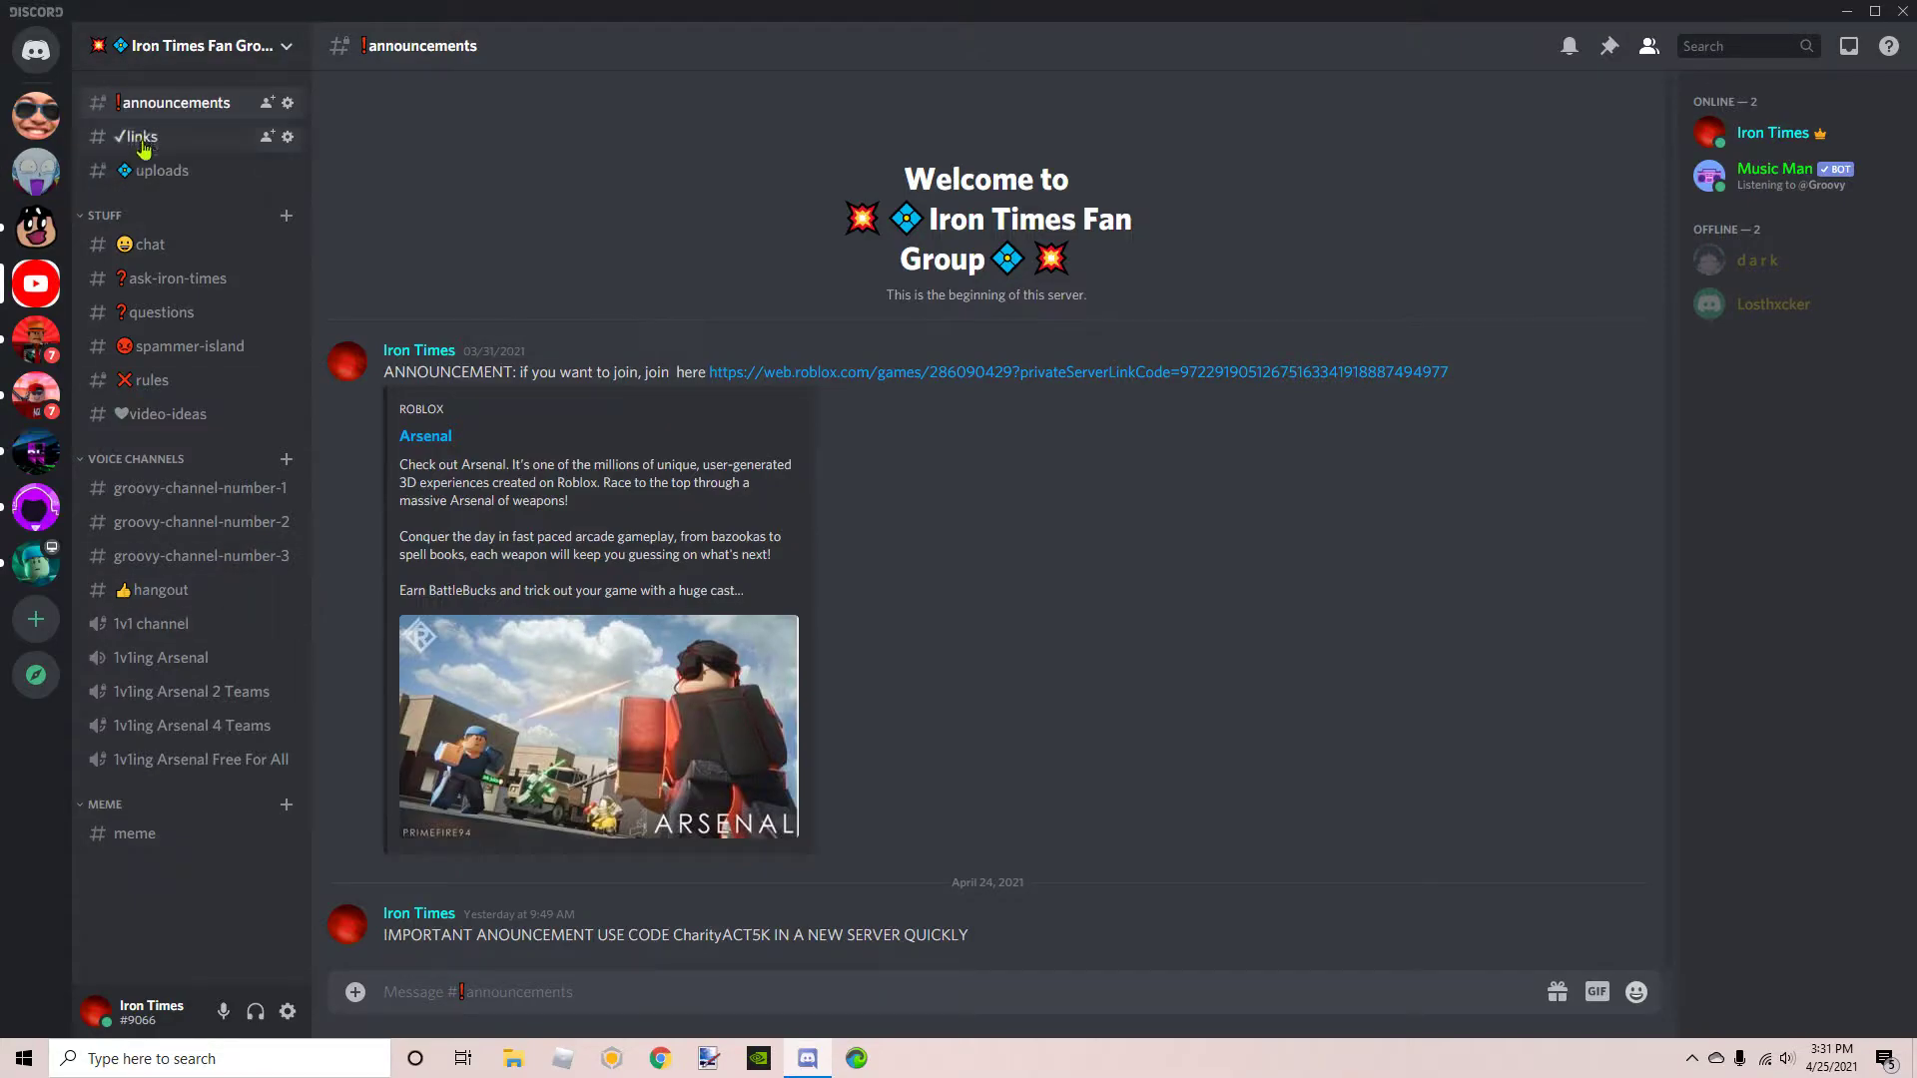
mouse_move(186, 251)
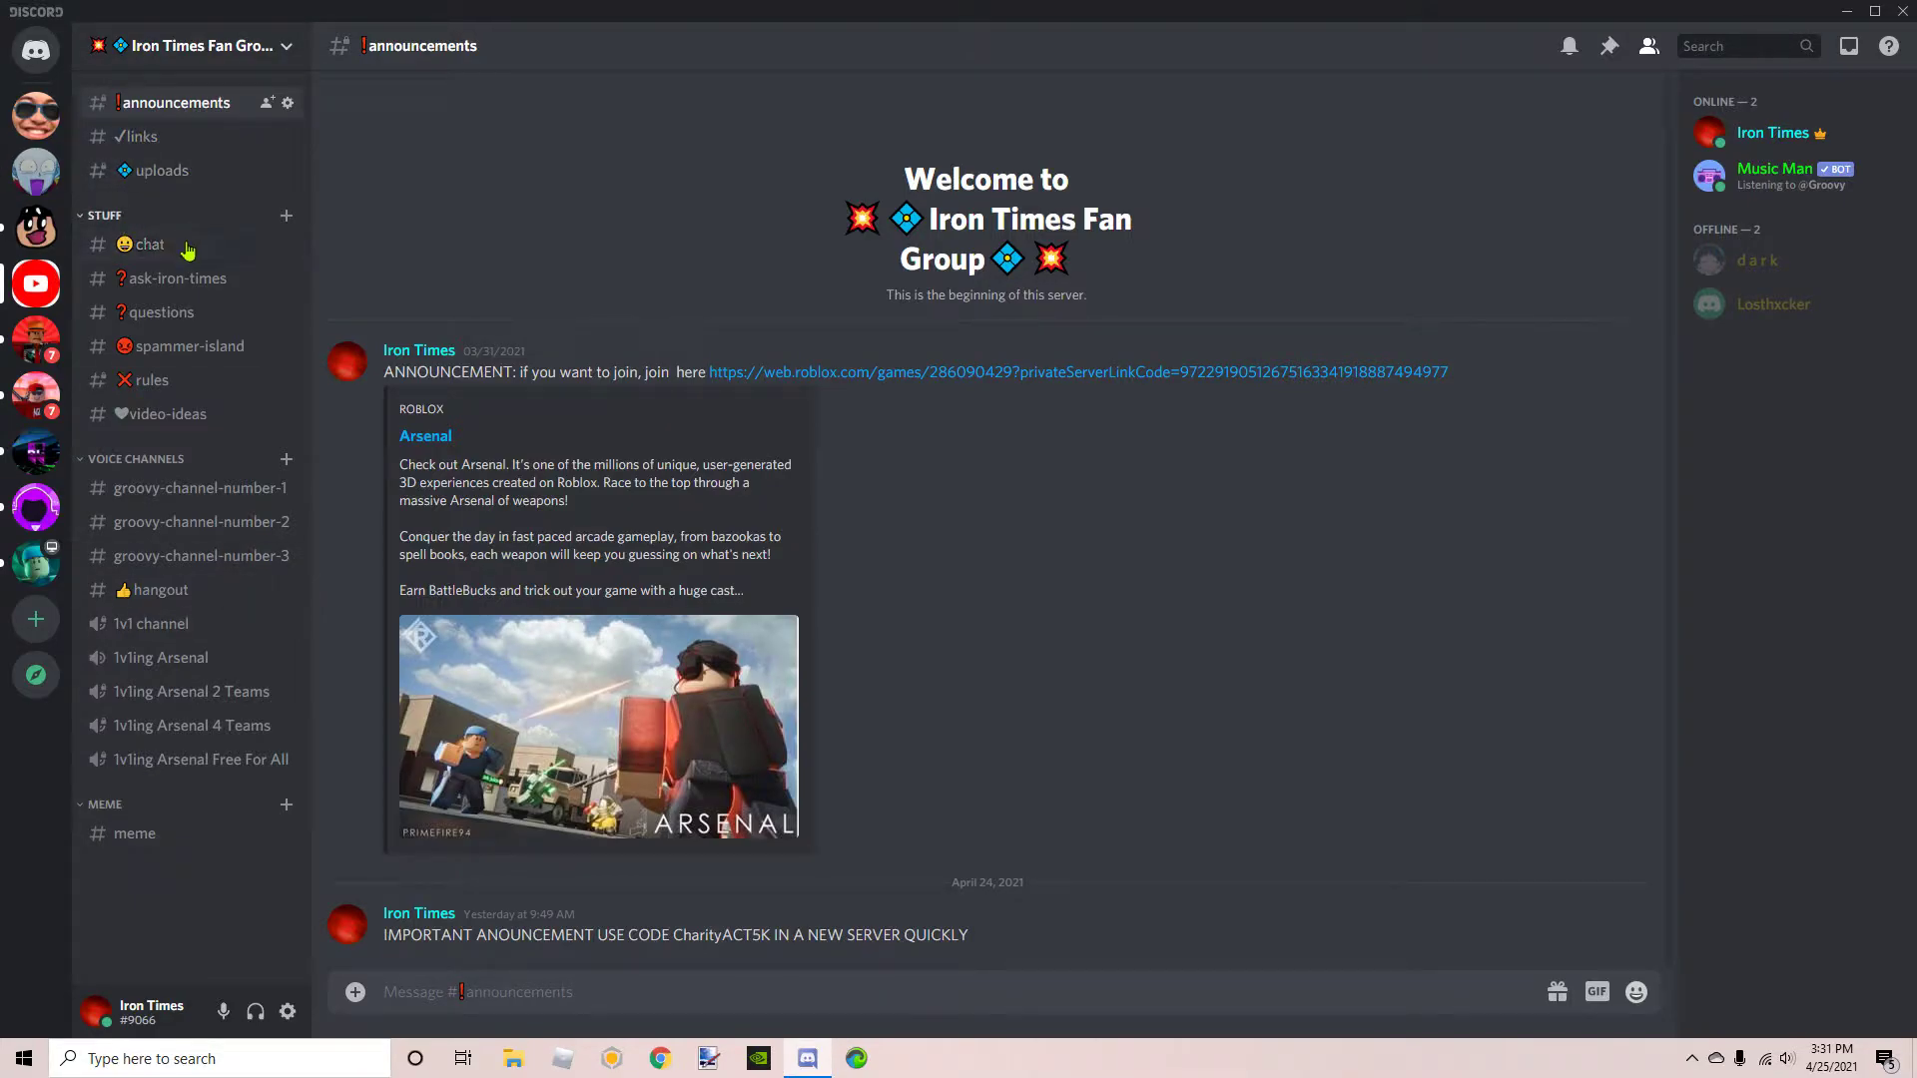
mouse_move(171, 278)
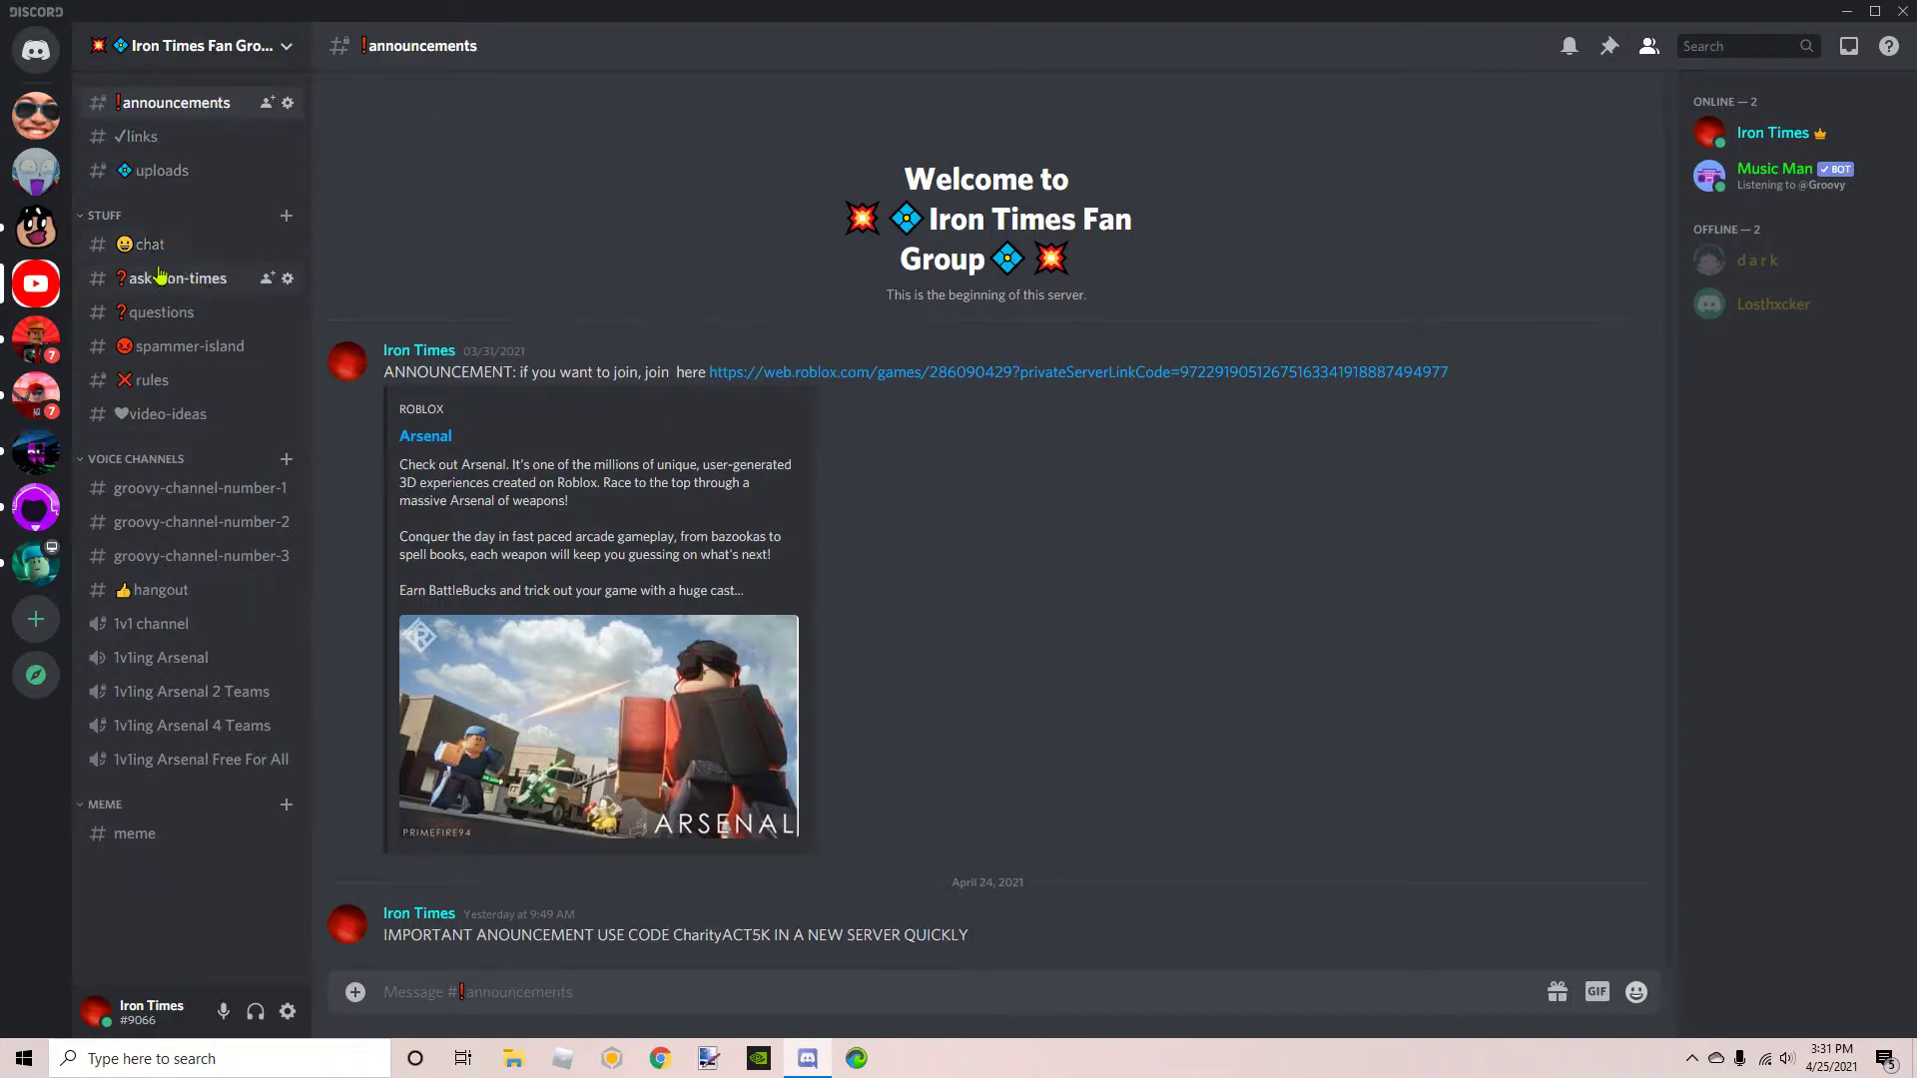
mouse_move(167, 346)
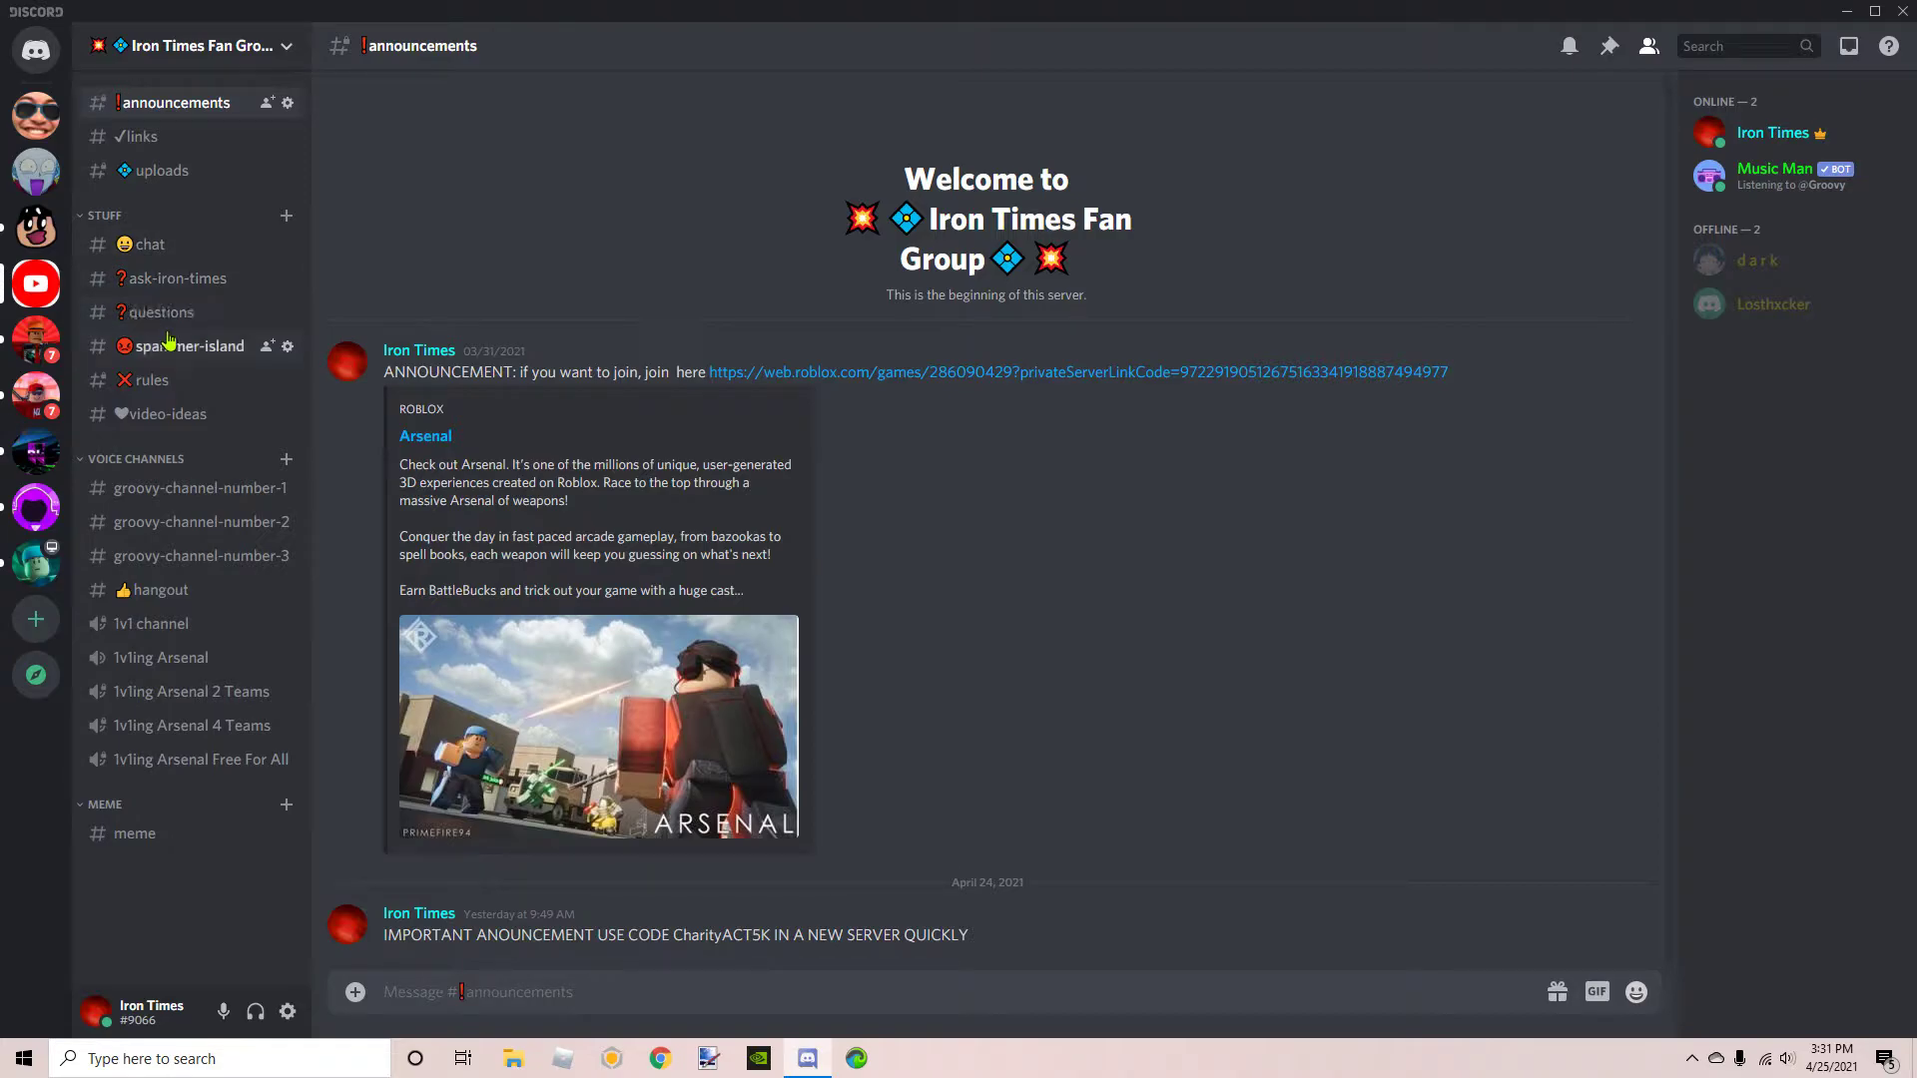
mouse_move(147, 380)
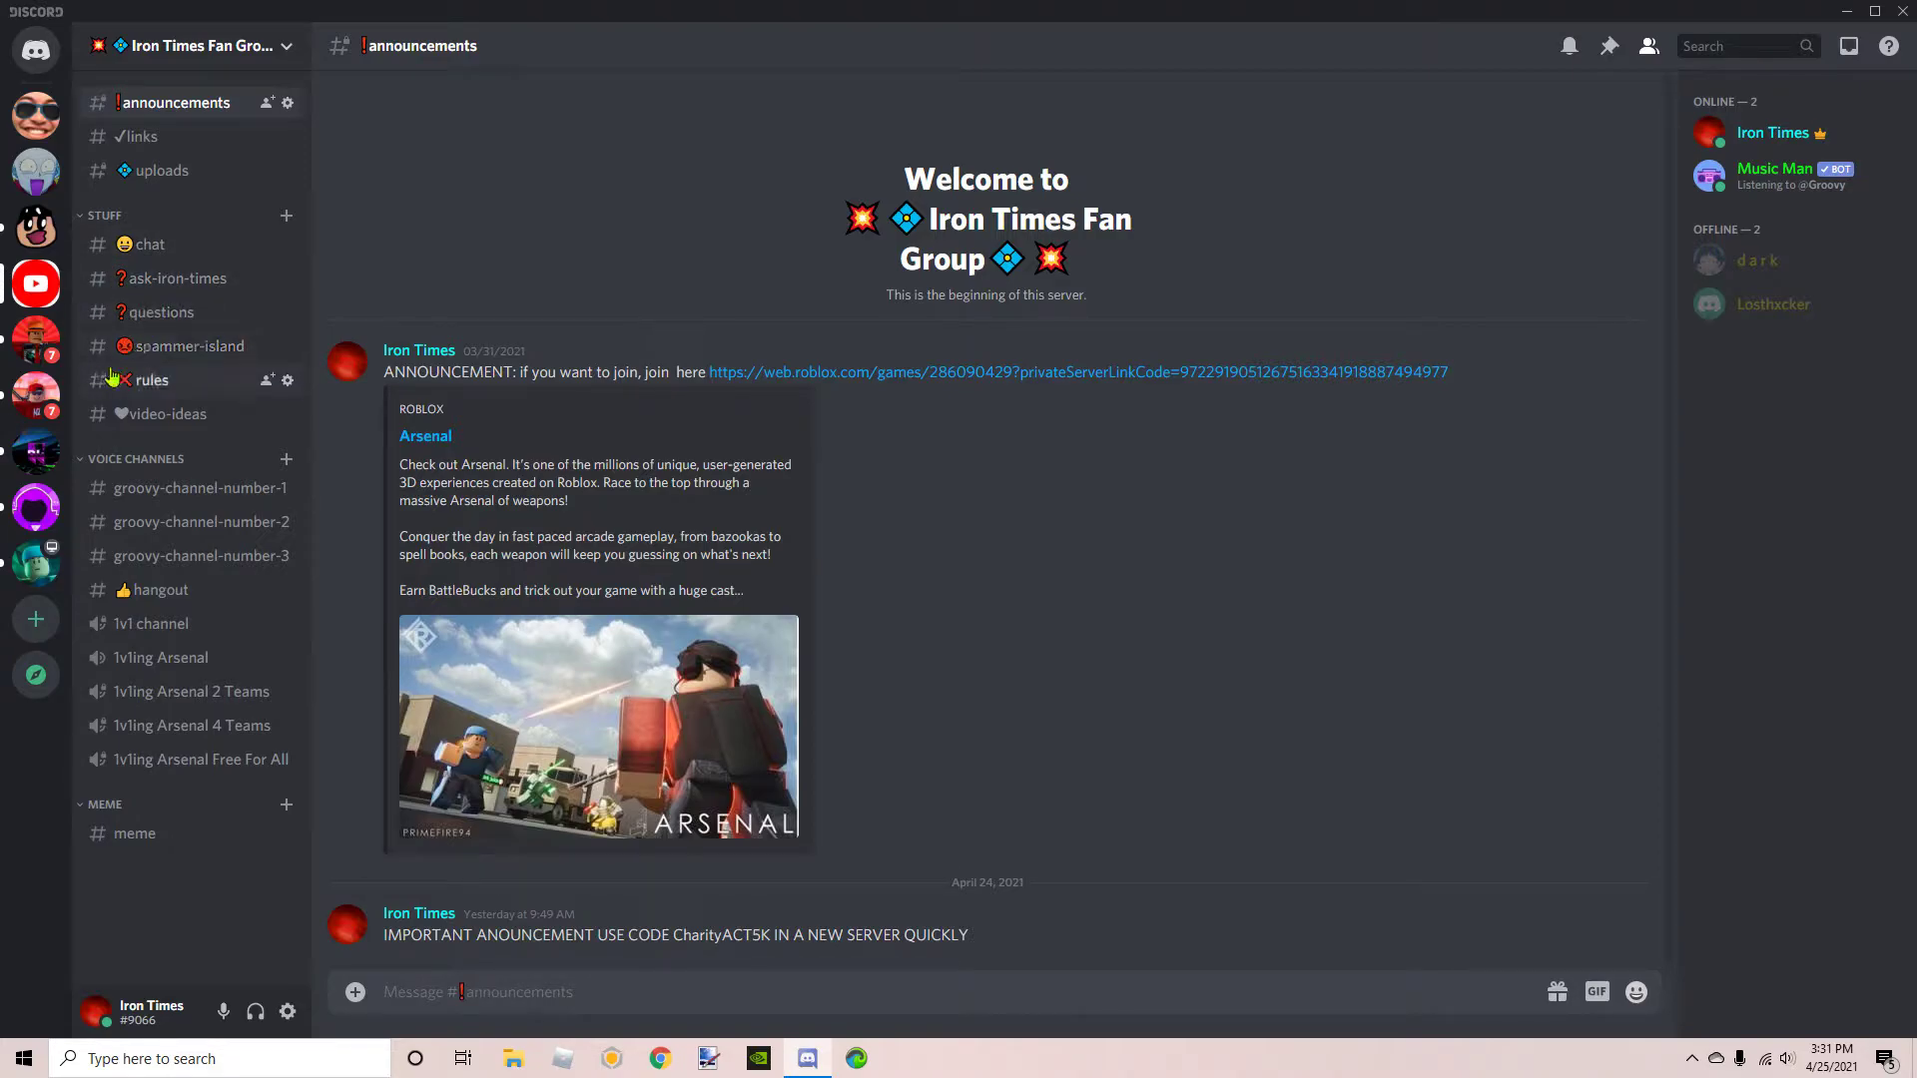
- View the #rules channel, then move on to the #video-ideas channel
left_click(152, 380)
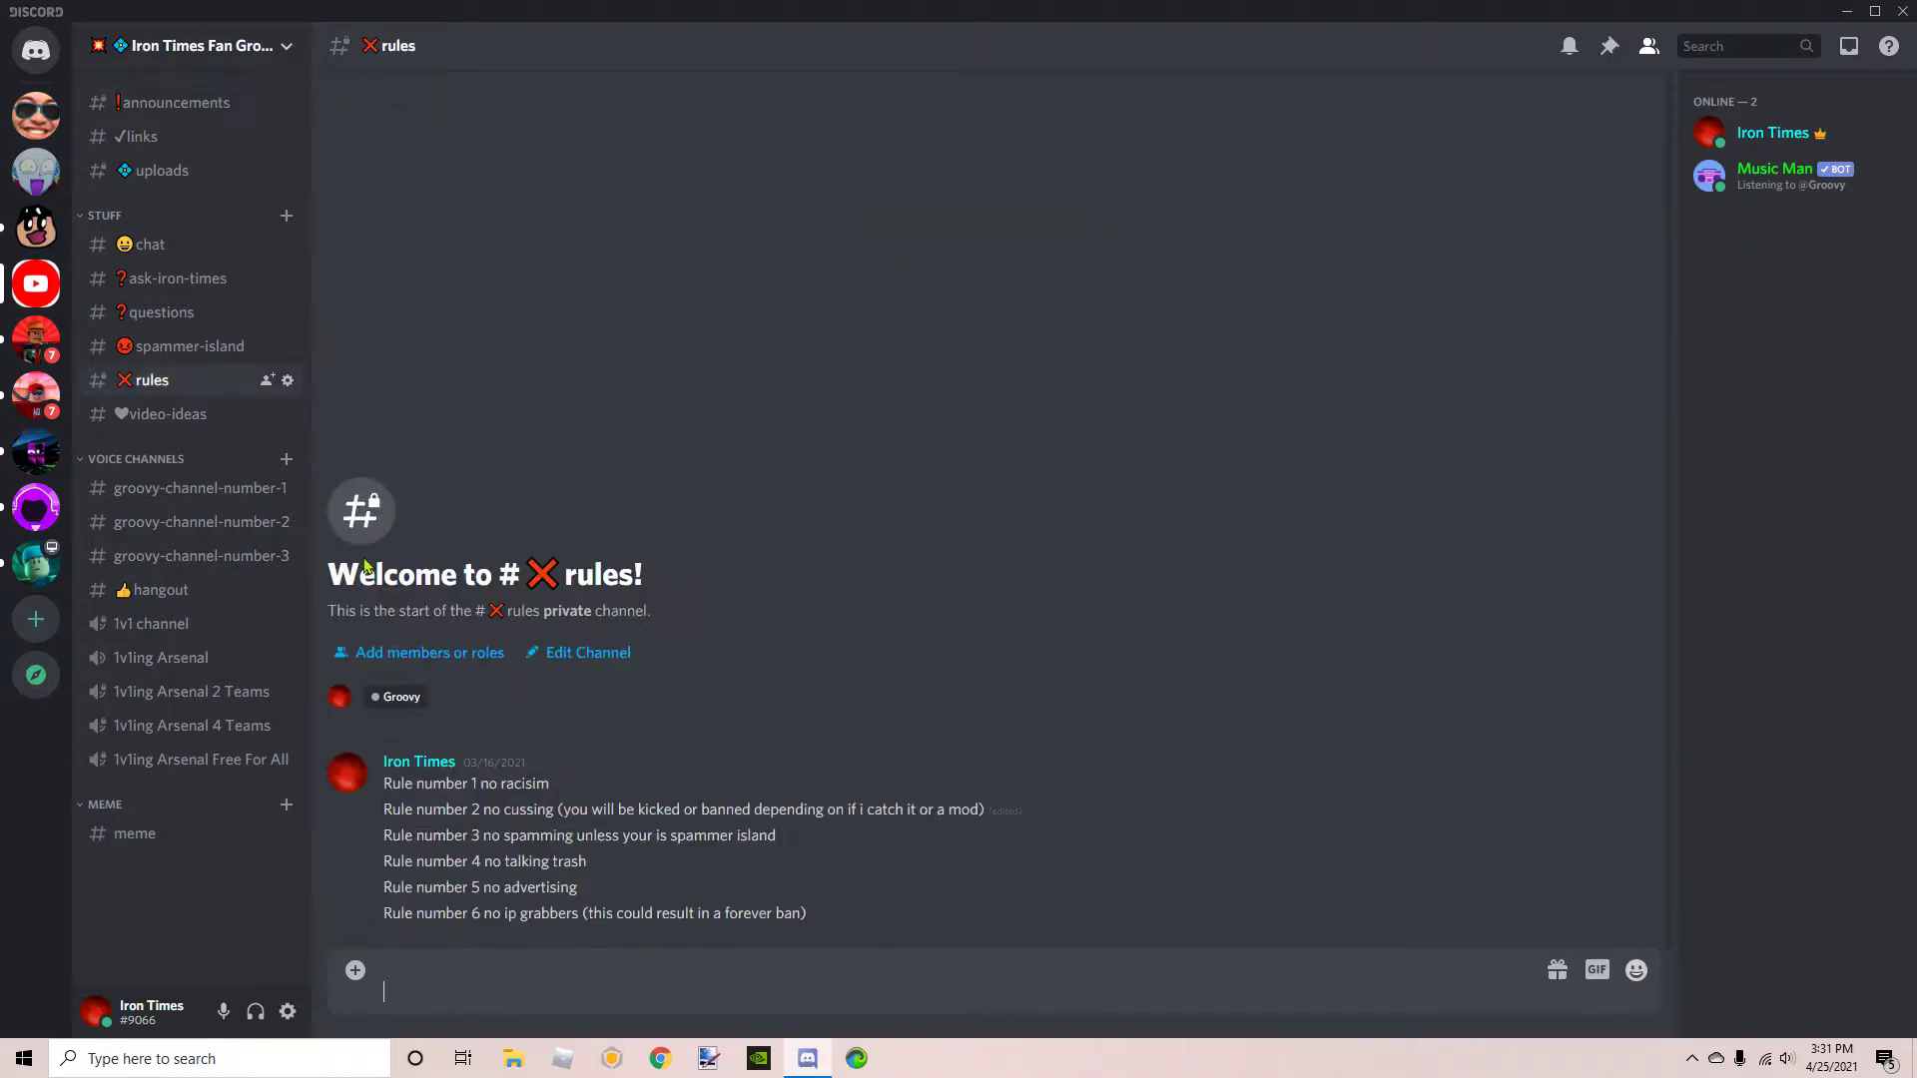
left_click(164, 413)
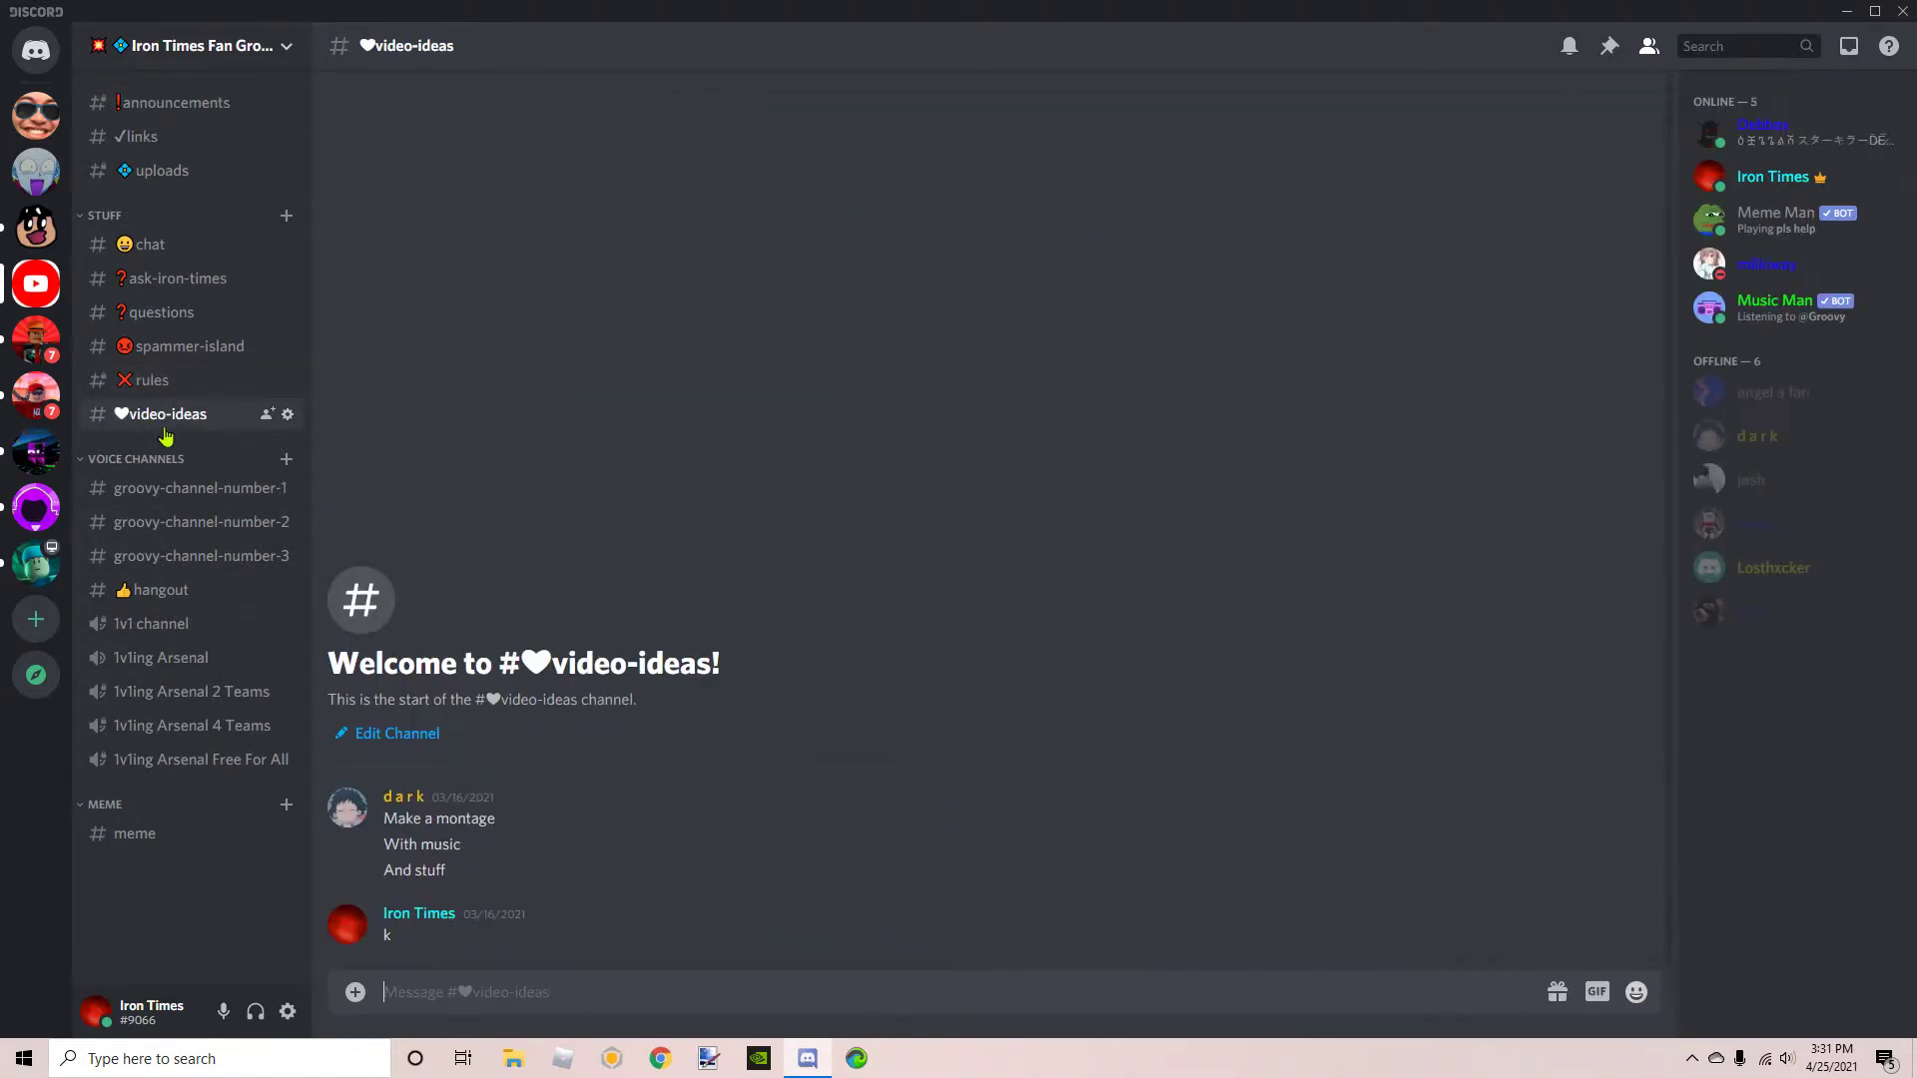
mouse_move(183, 523)
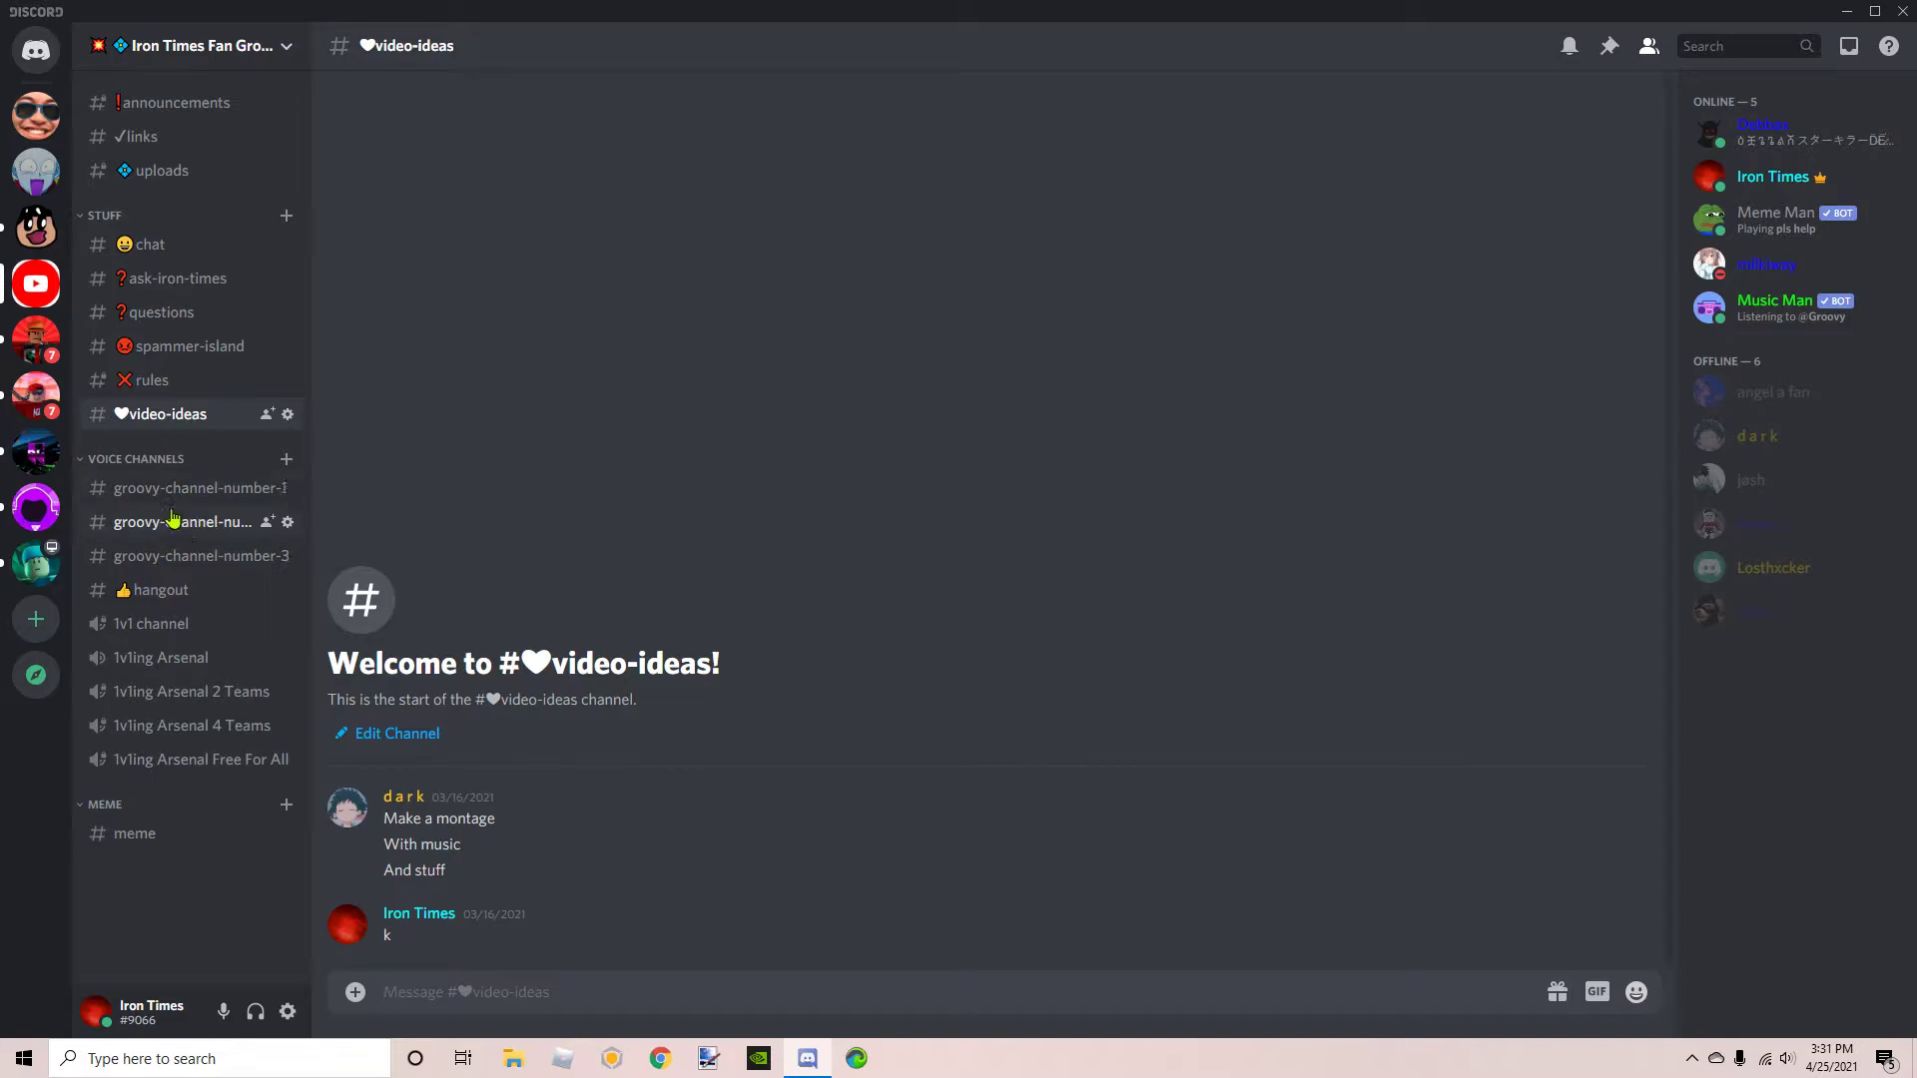
mouse_move(249, 615)
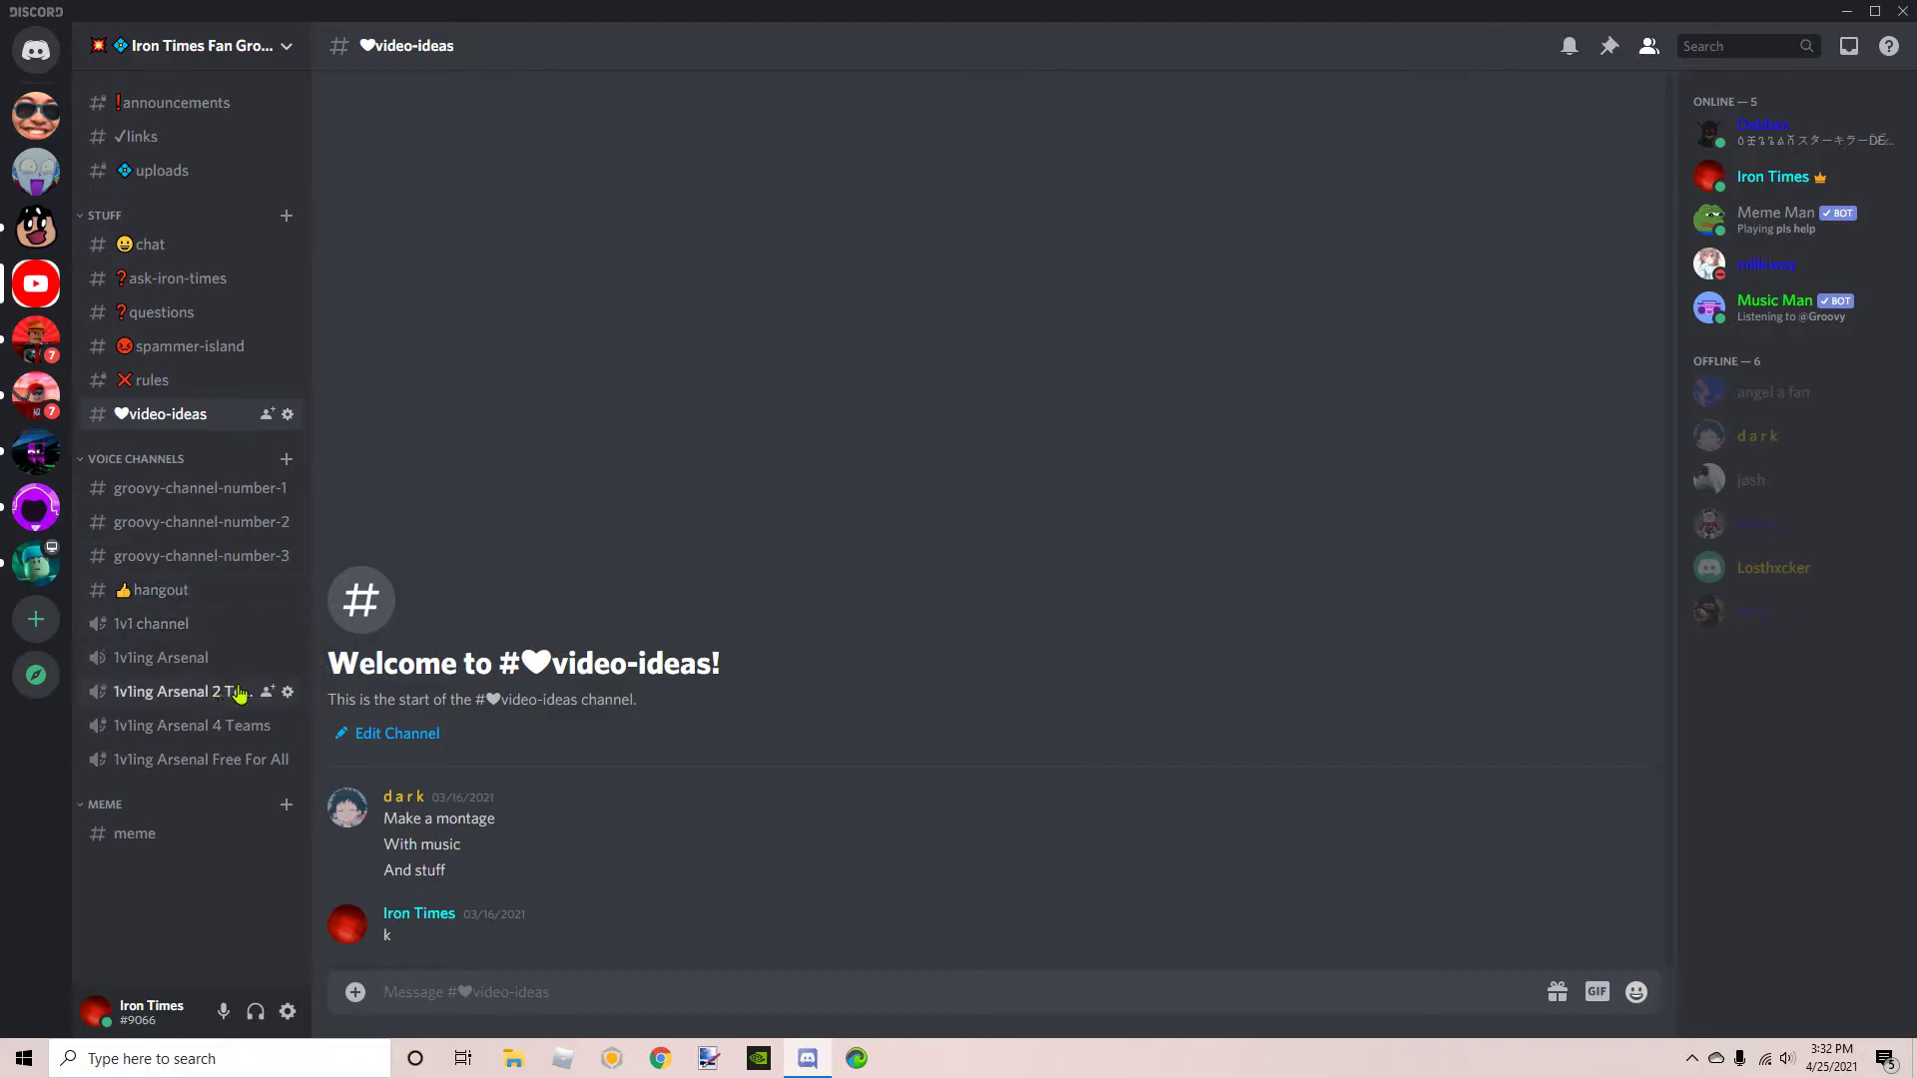
mouse_move(635, 679)
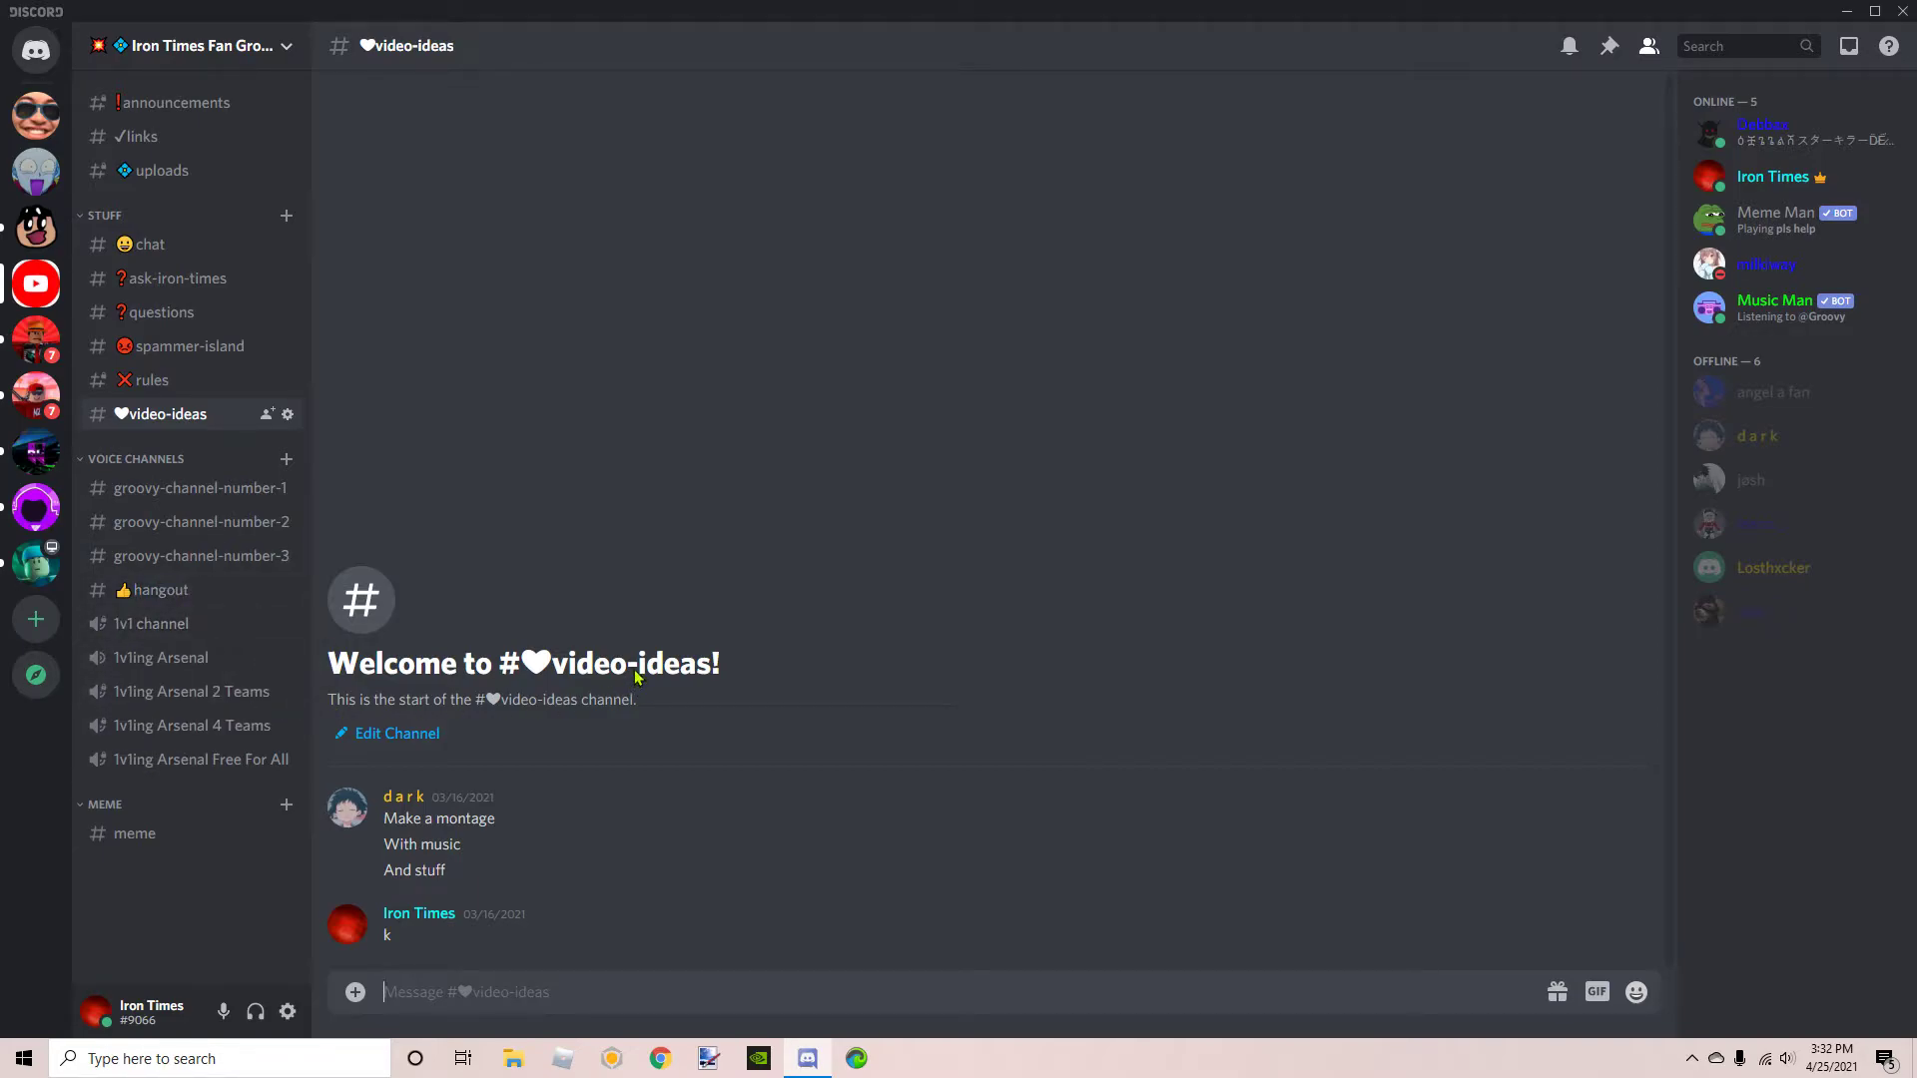
mouse_move(304, 715)
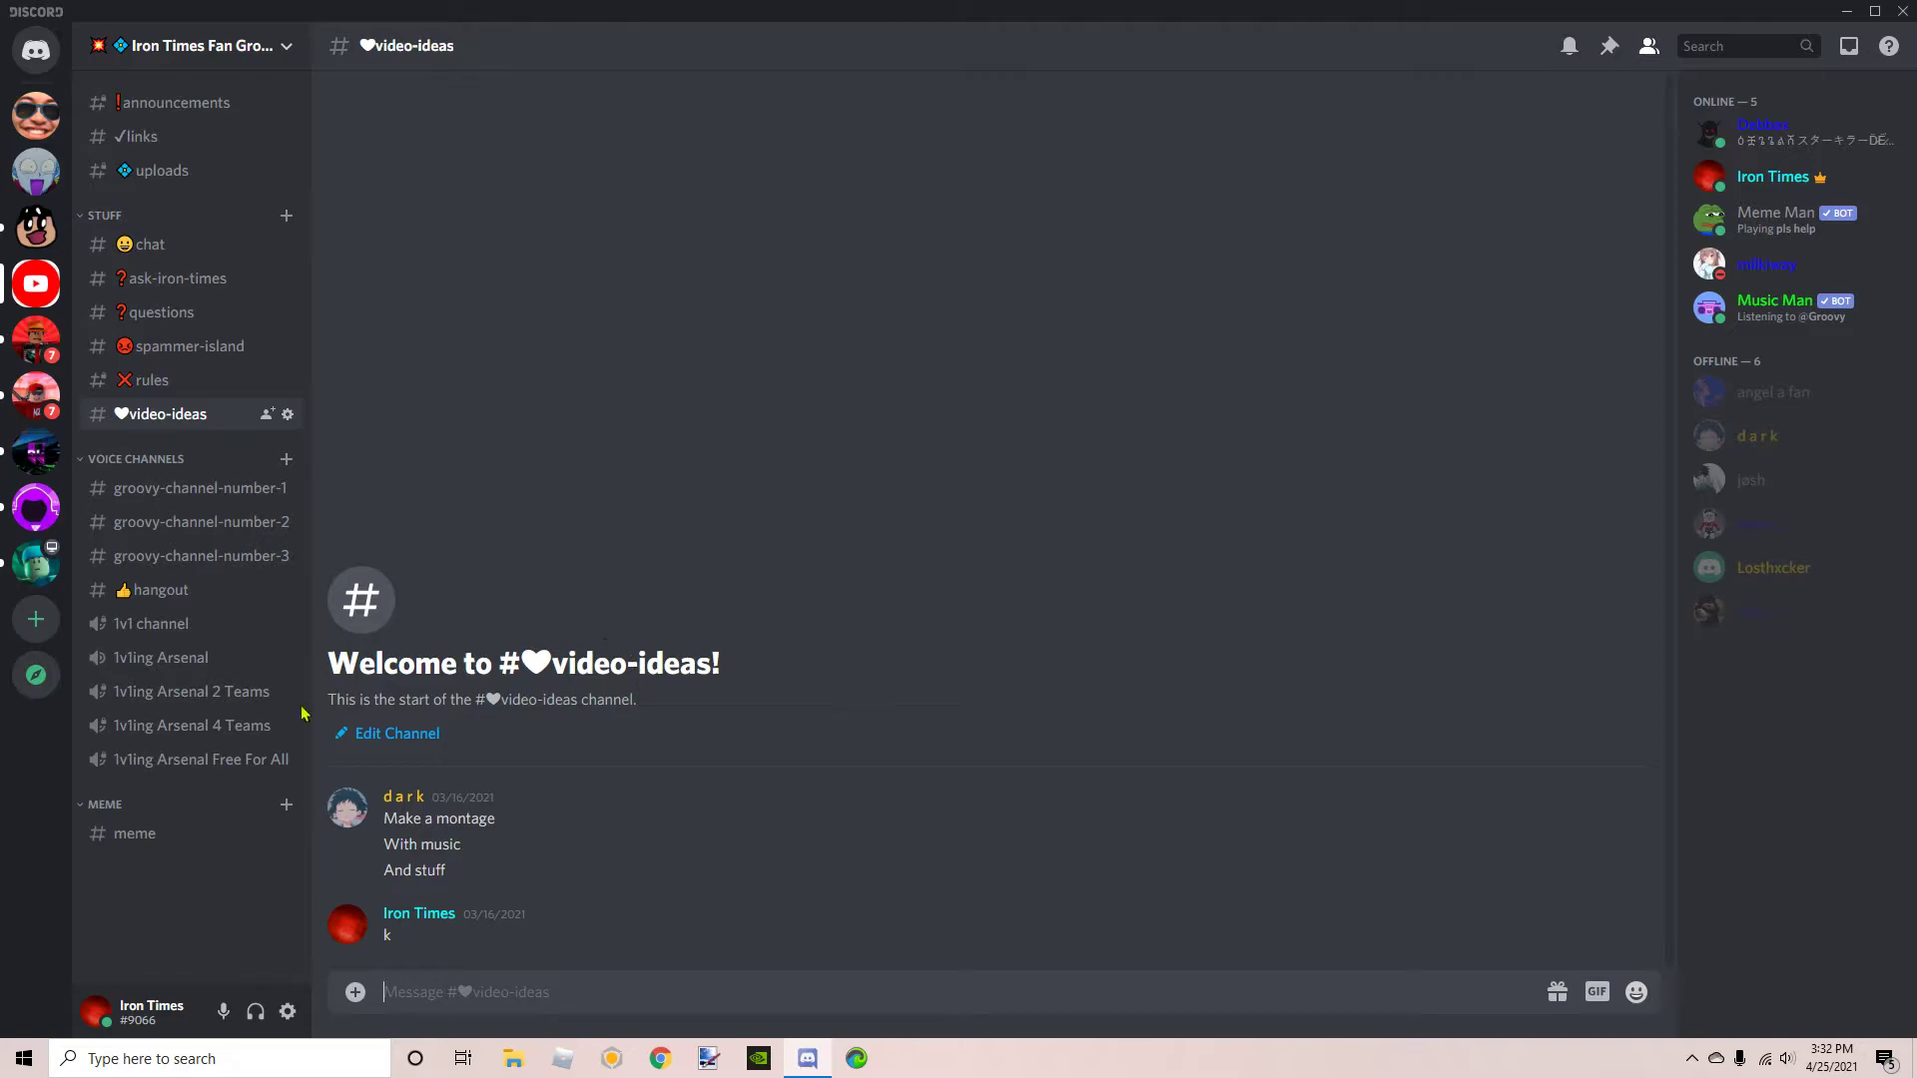
mouse_move(135, 833)
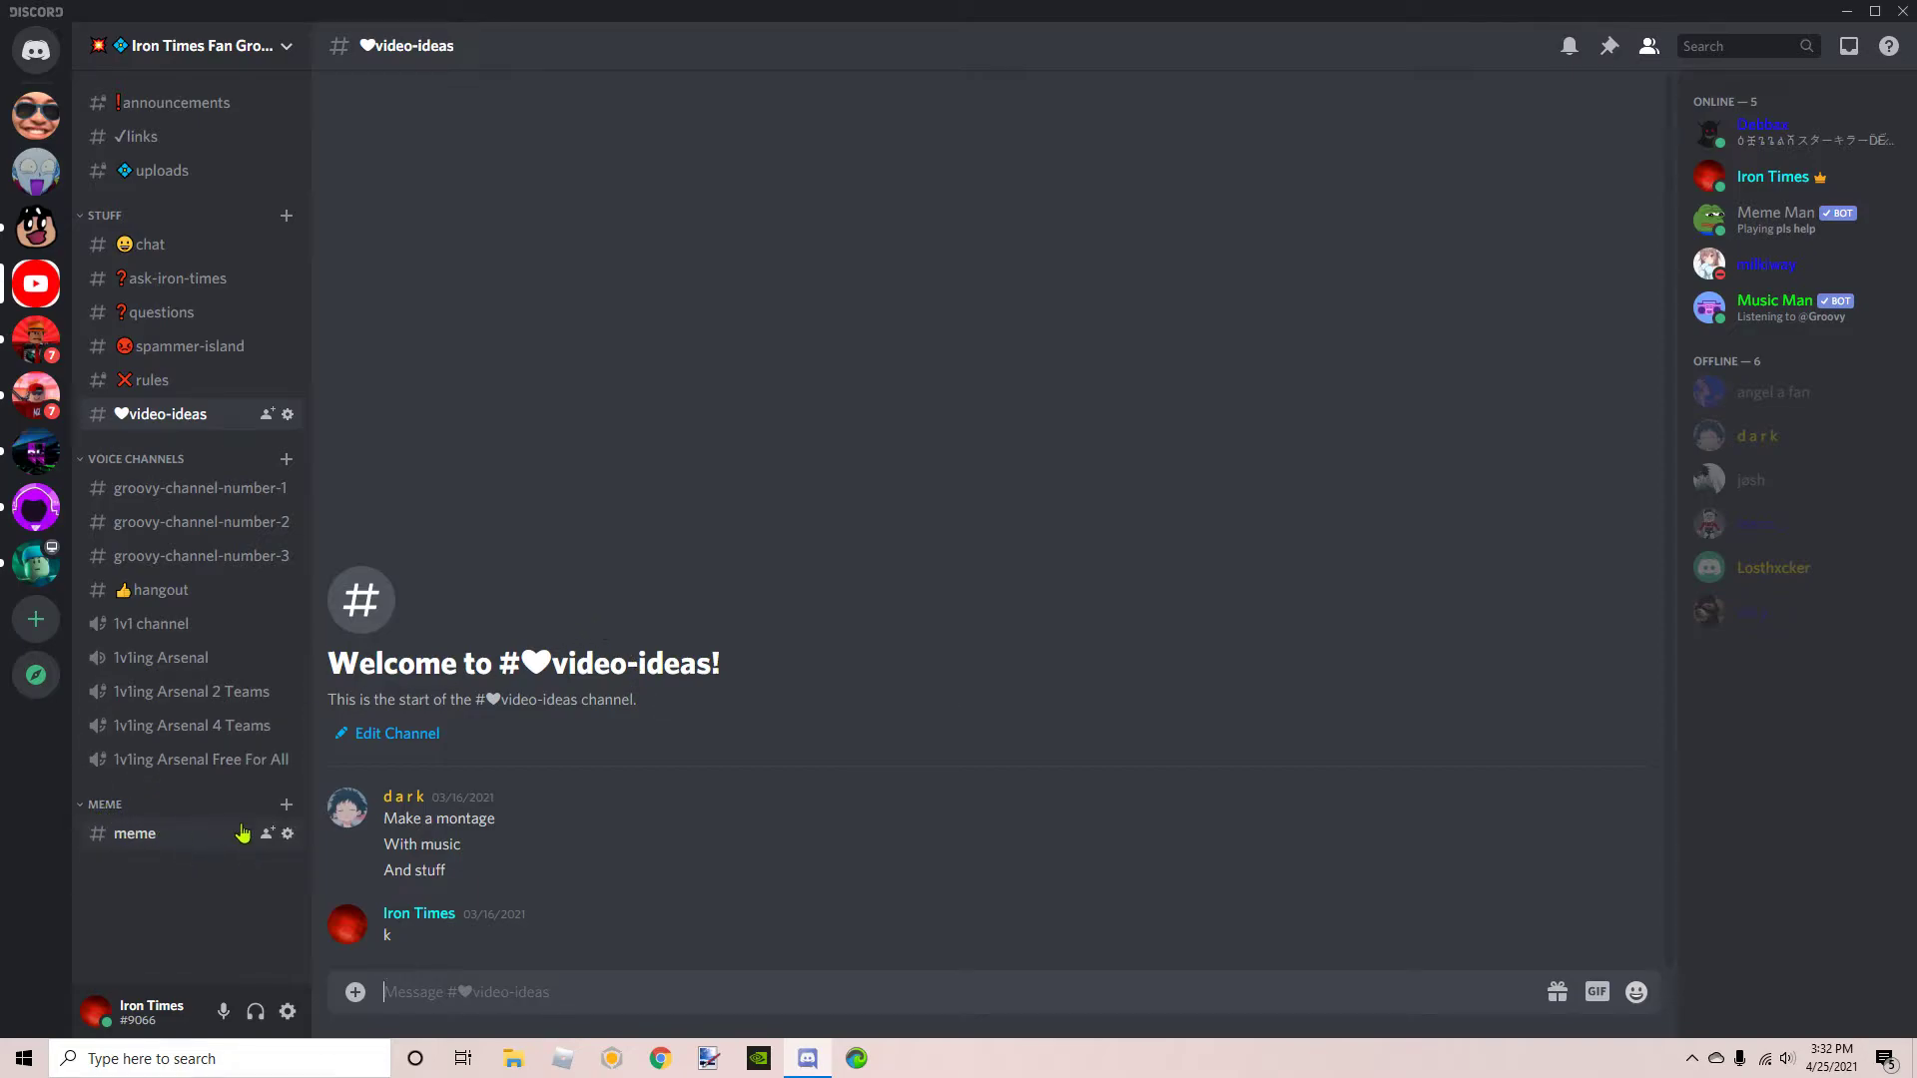
mouse_move(409, 446)
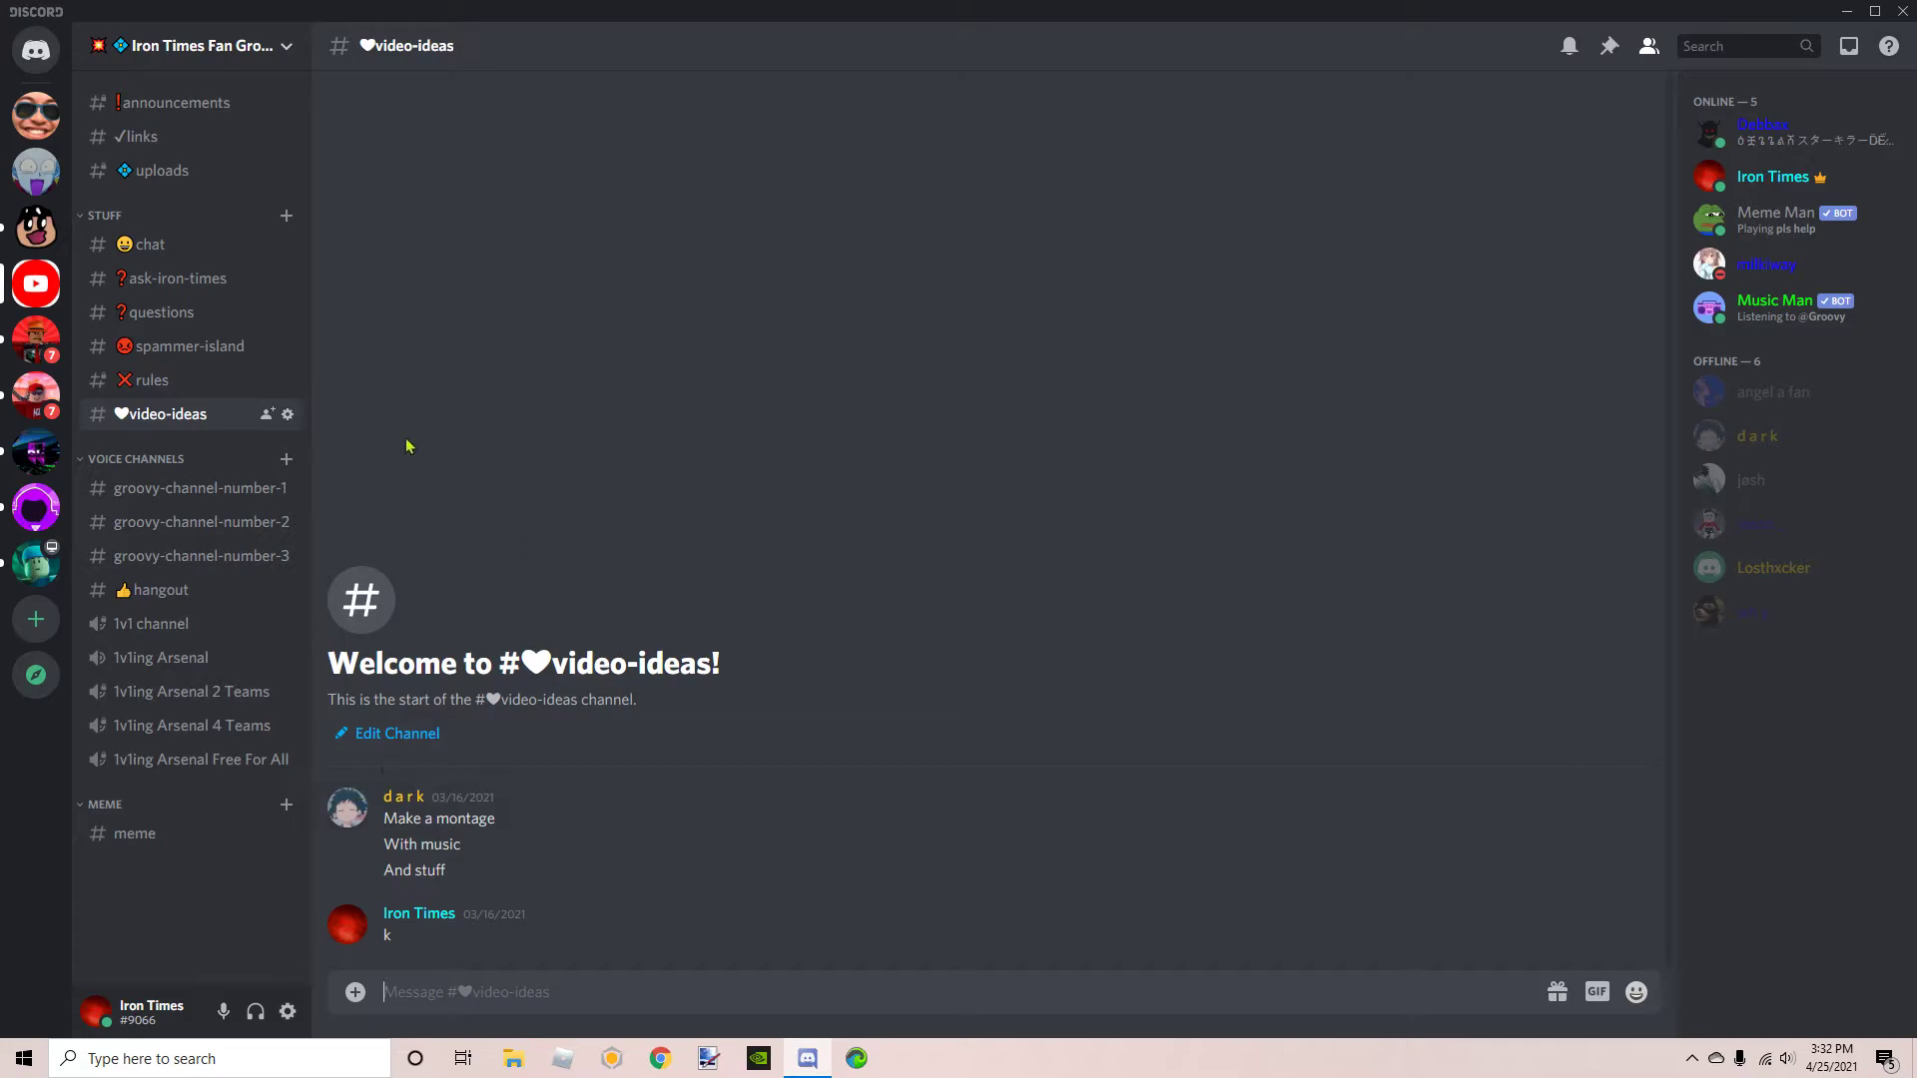
mouse_move(196, 252)
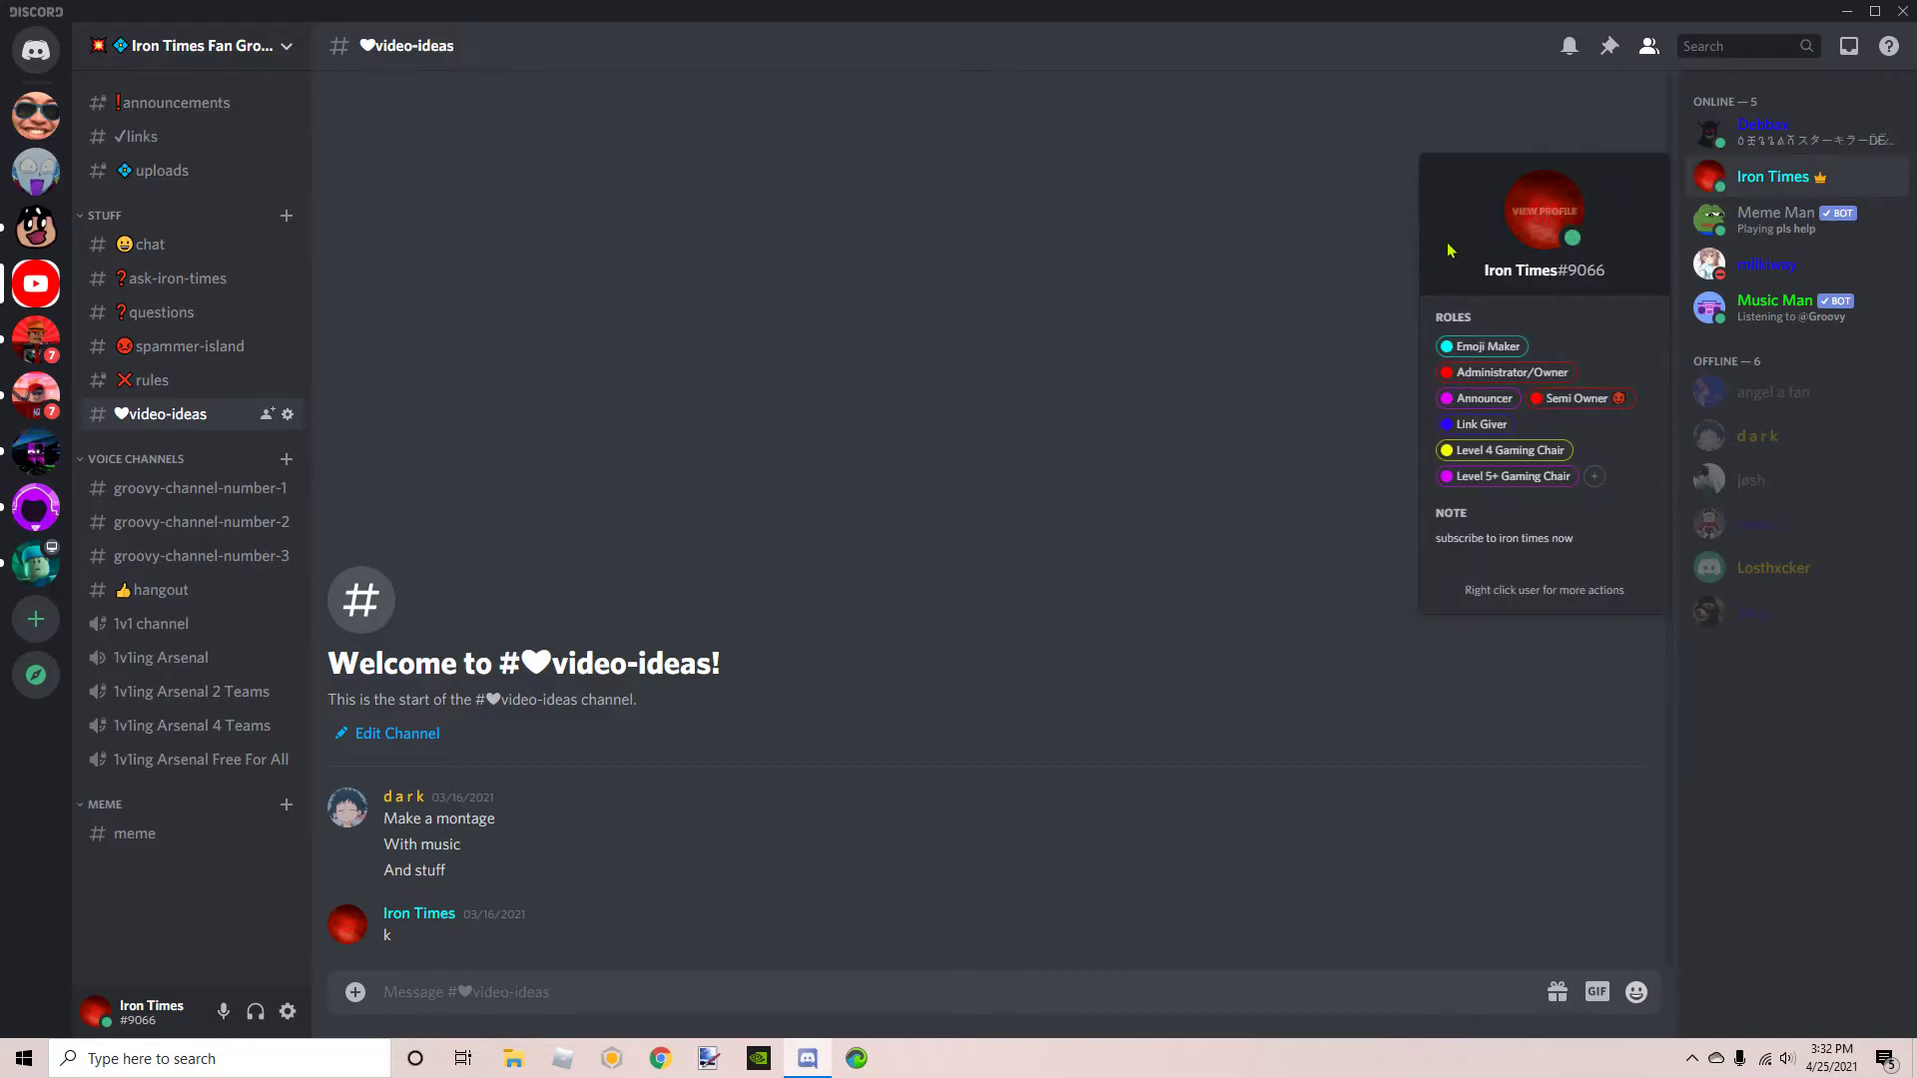
mouse_move(1449, 251)
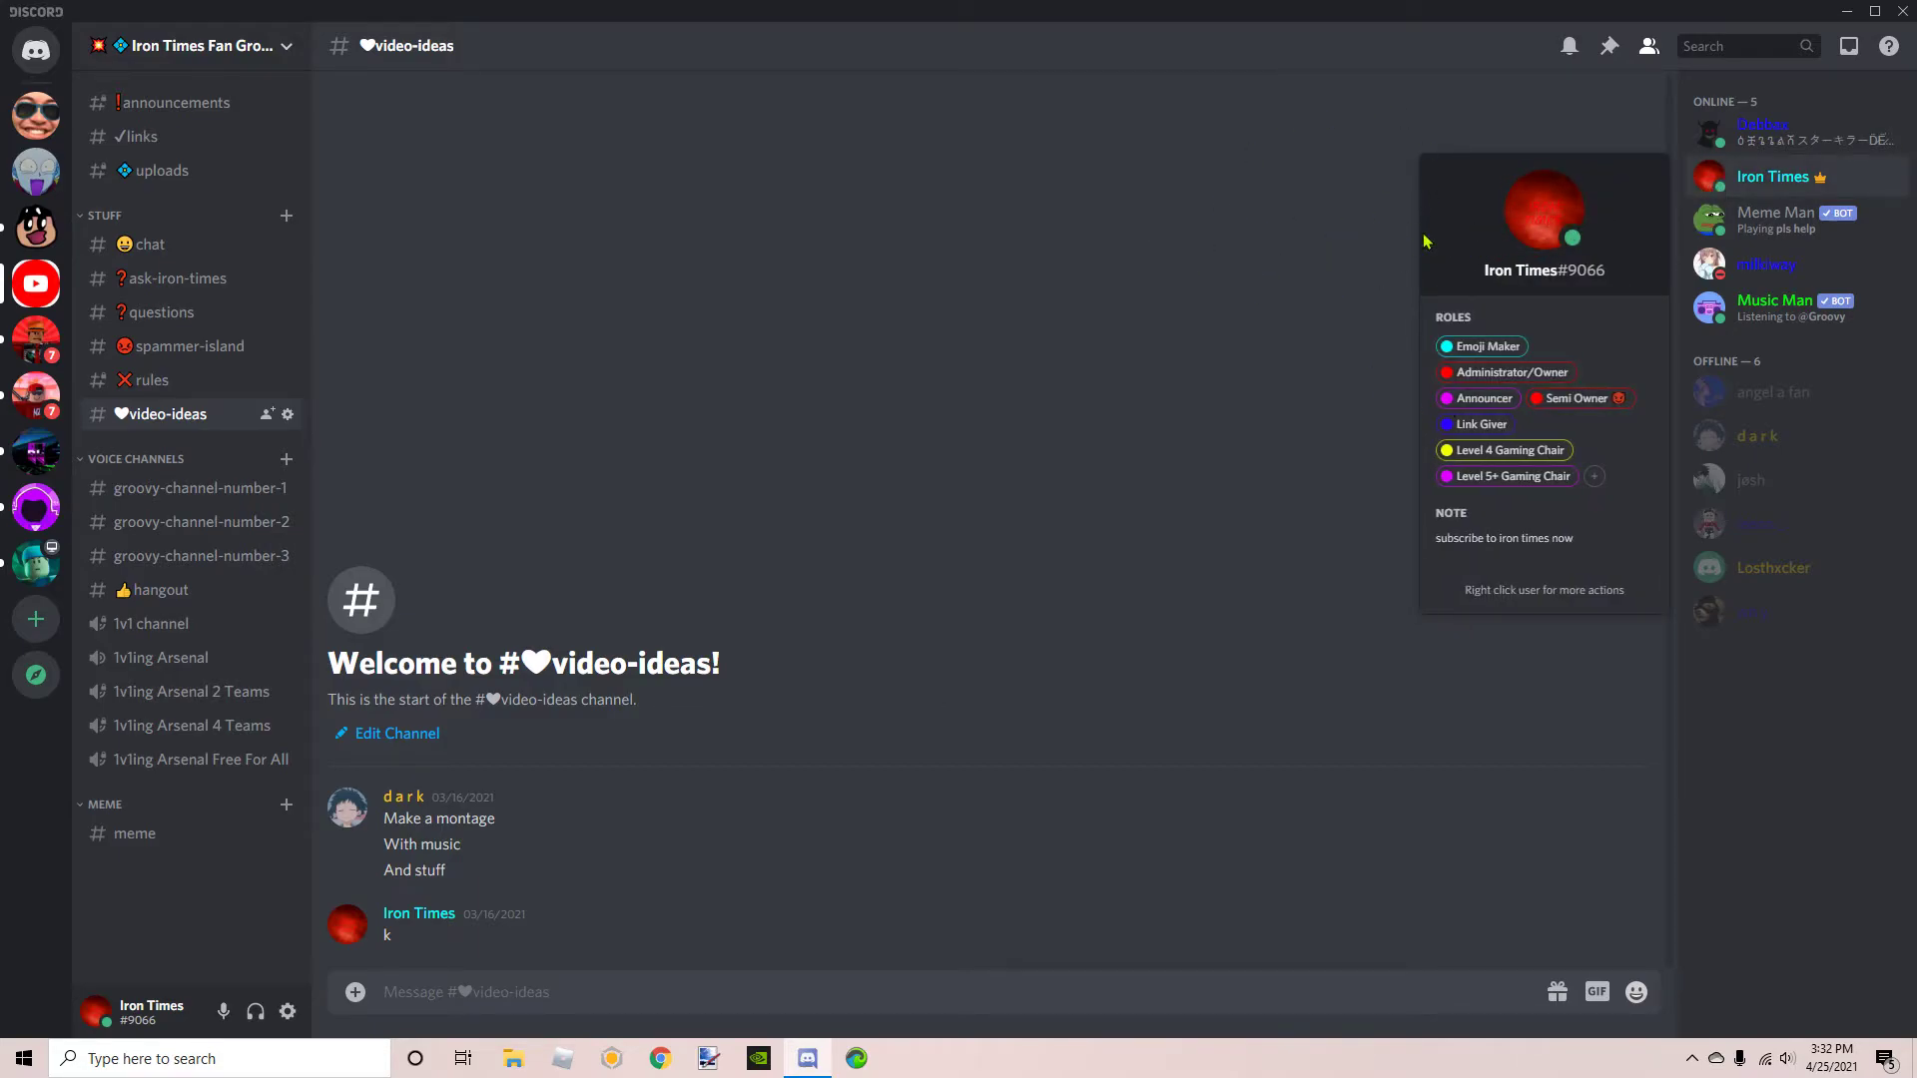
mouse_move(1476, 444)
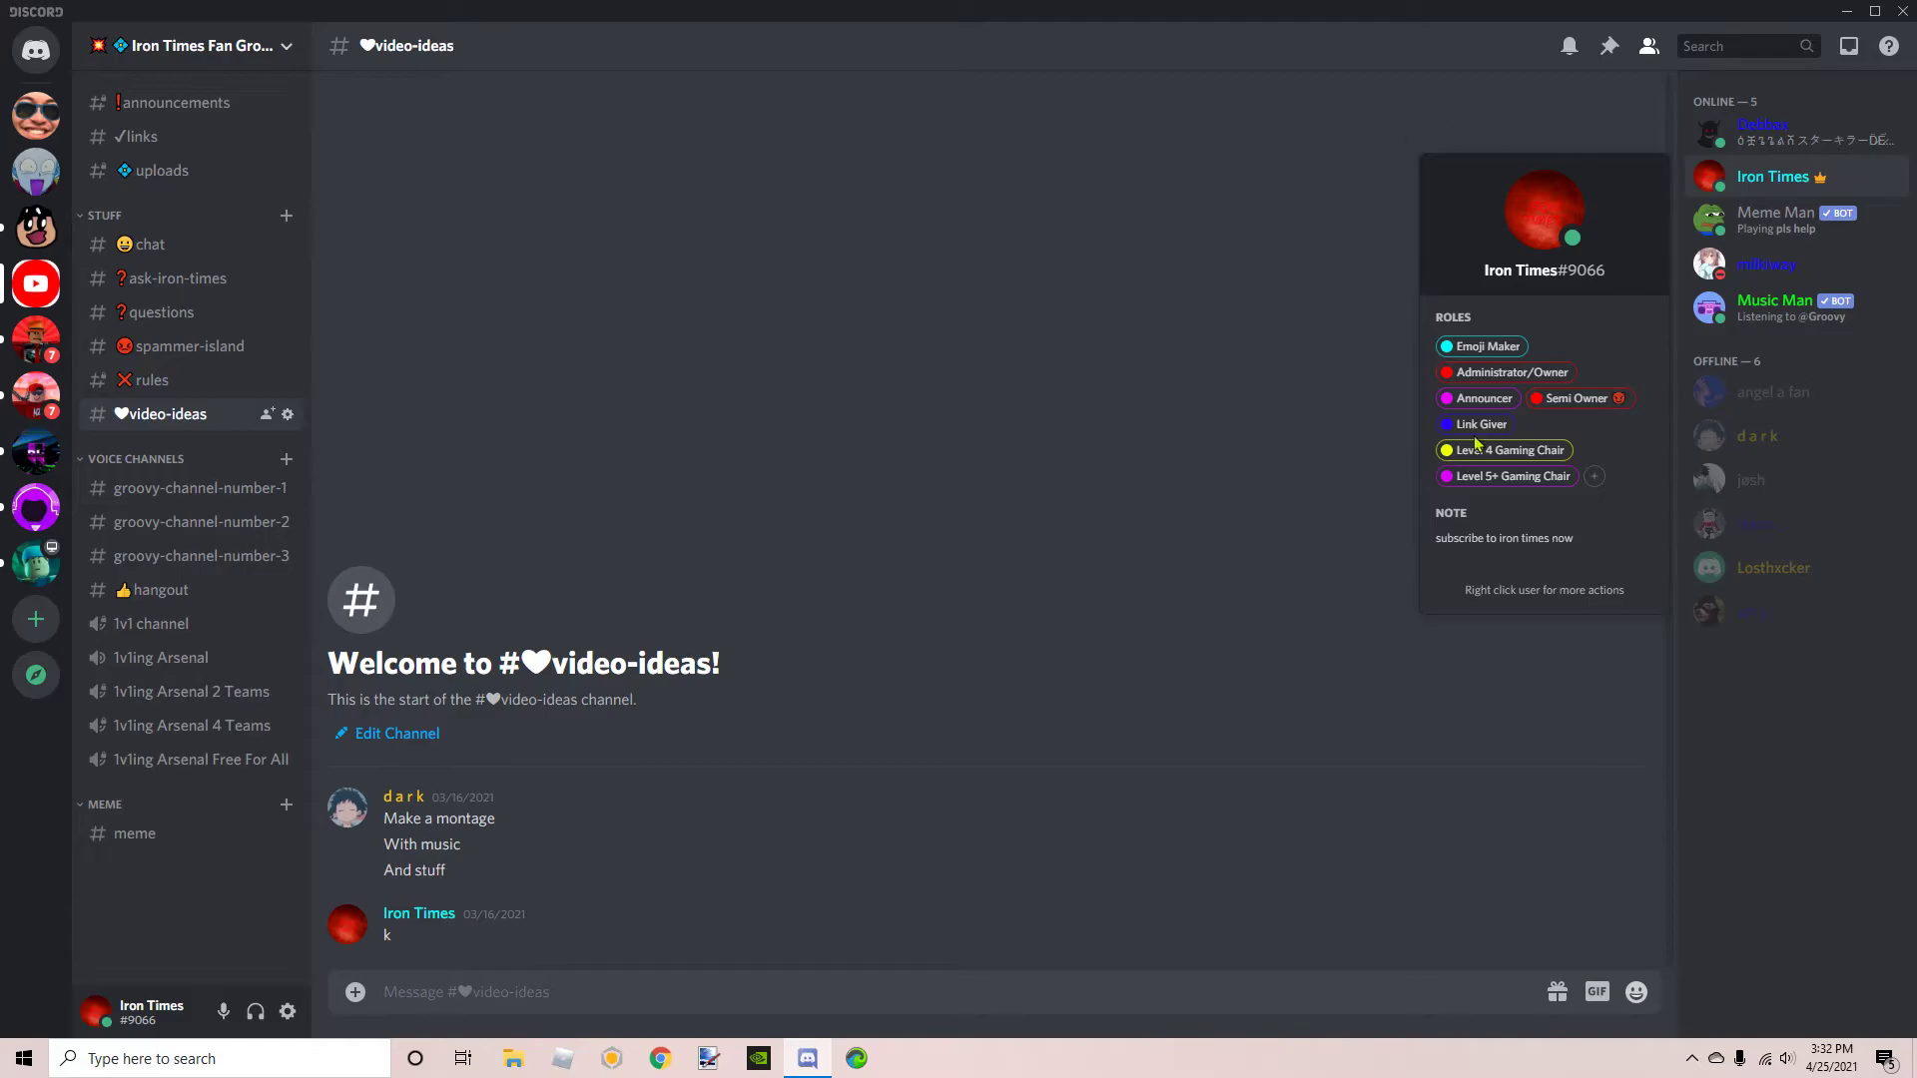
mouse_move(1428, 425)
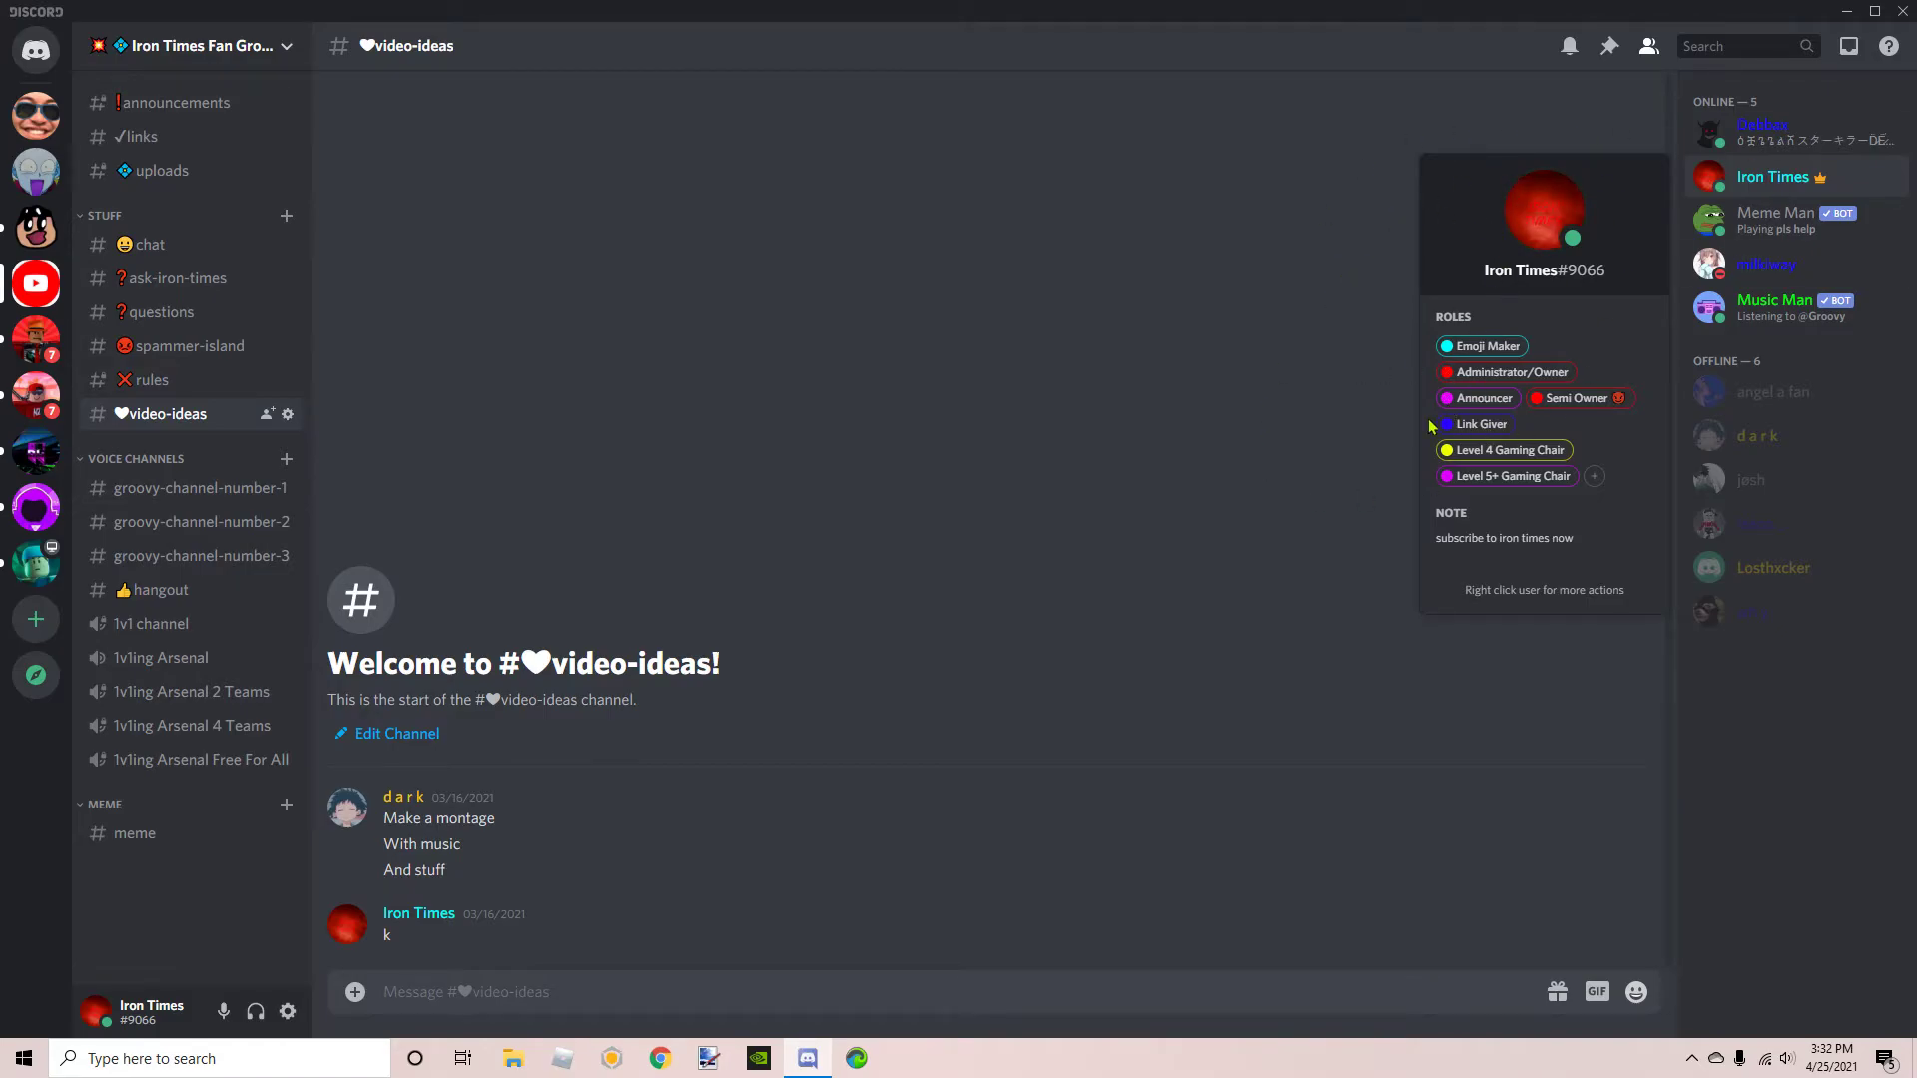
mouse_move(1551, 327)
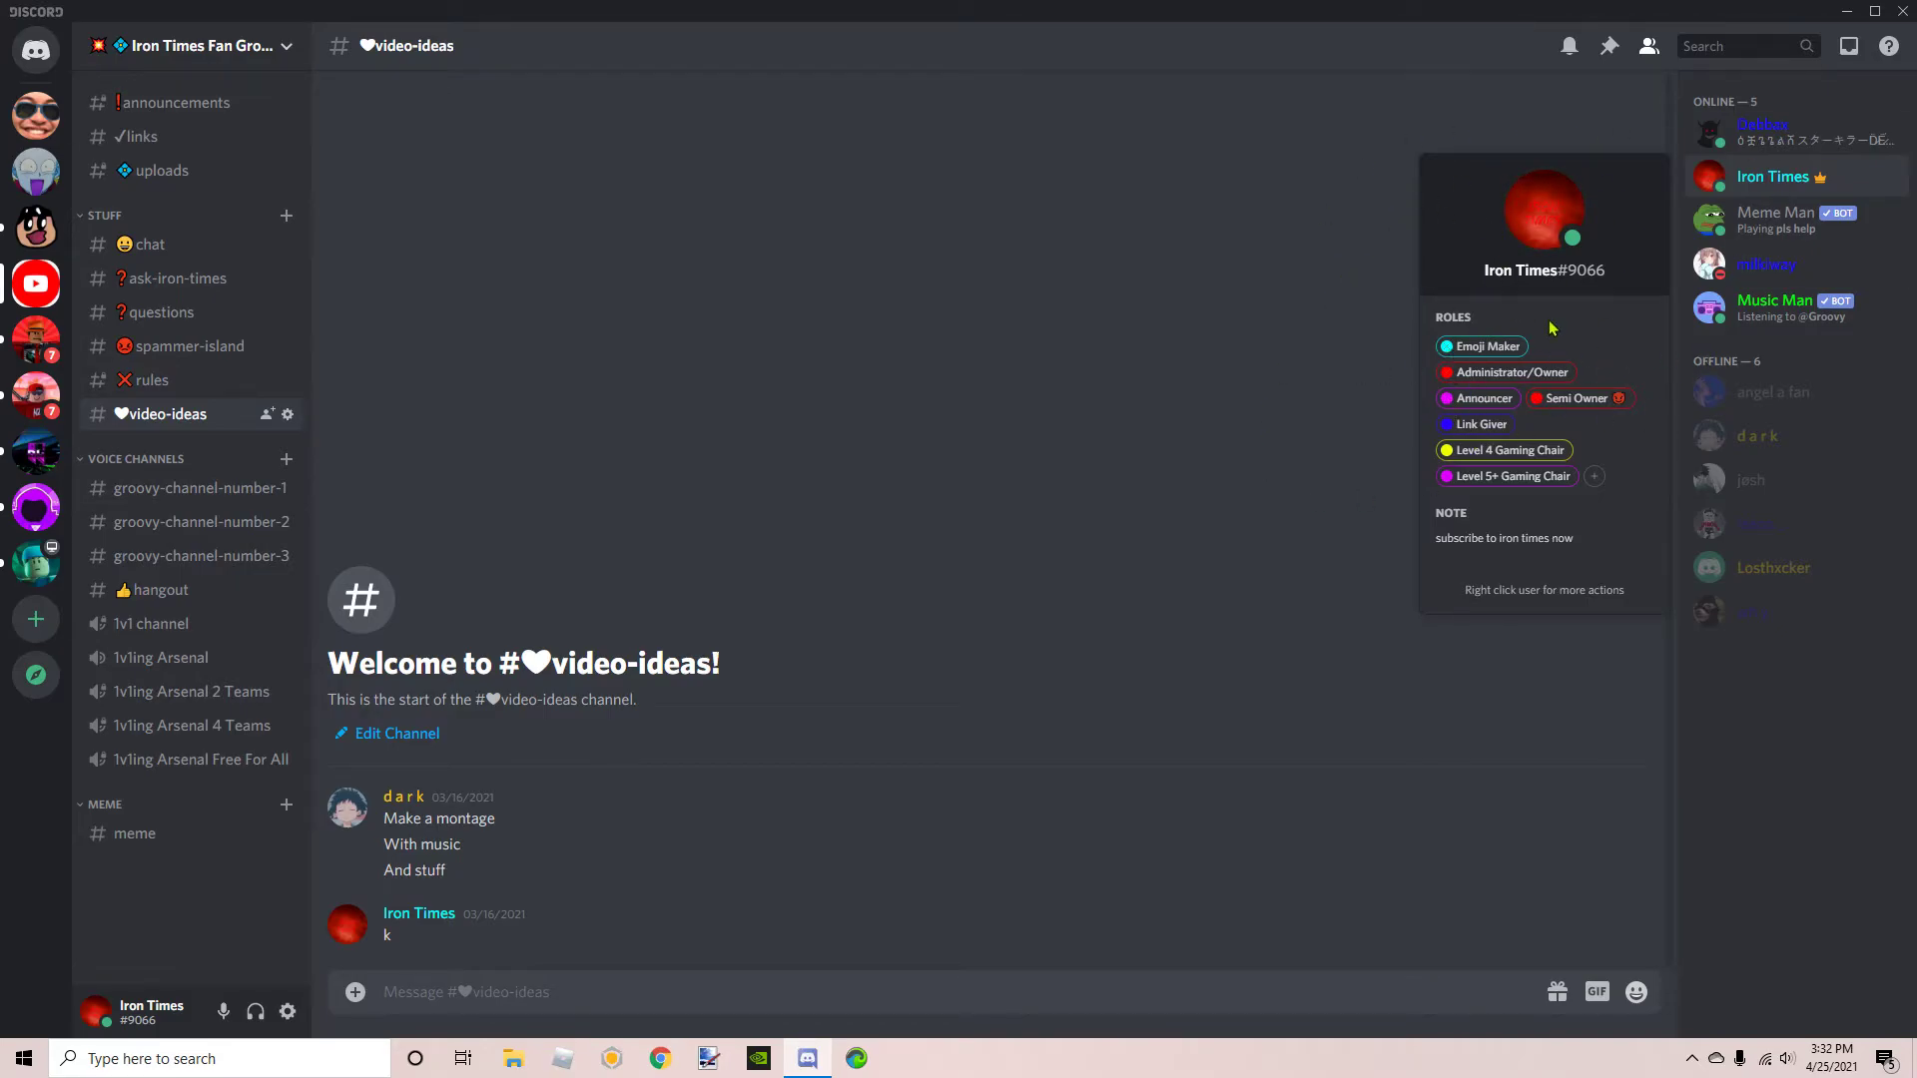
mouse_move(1367, 583)
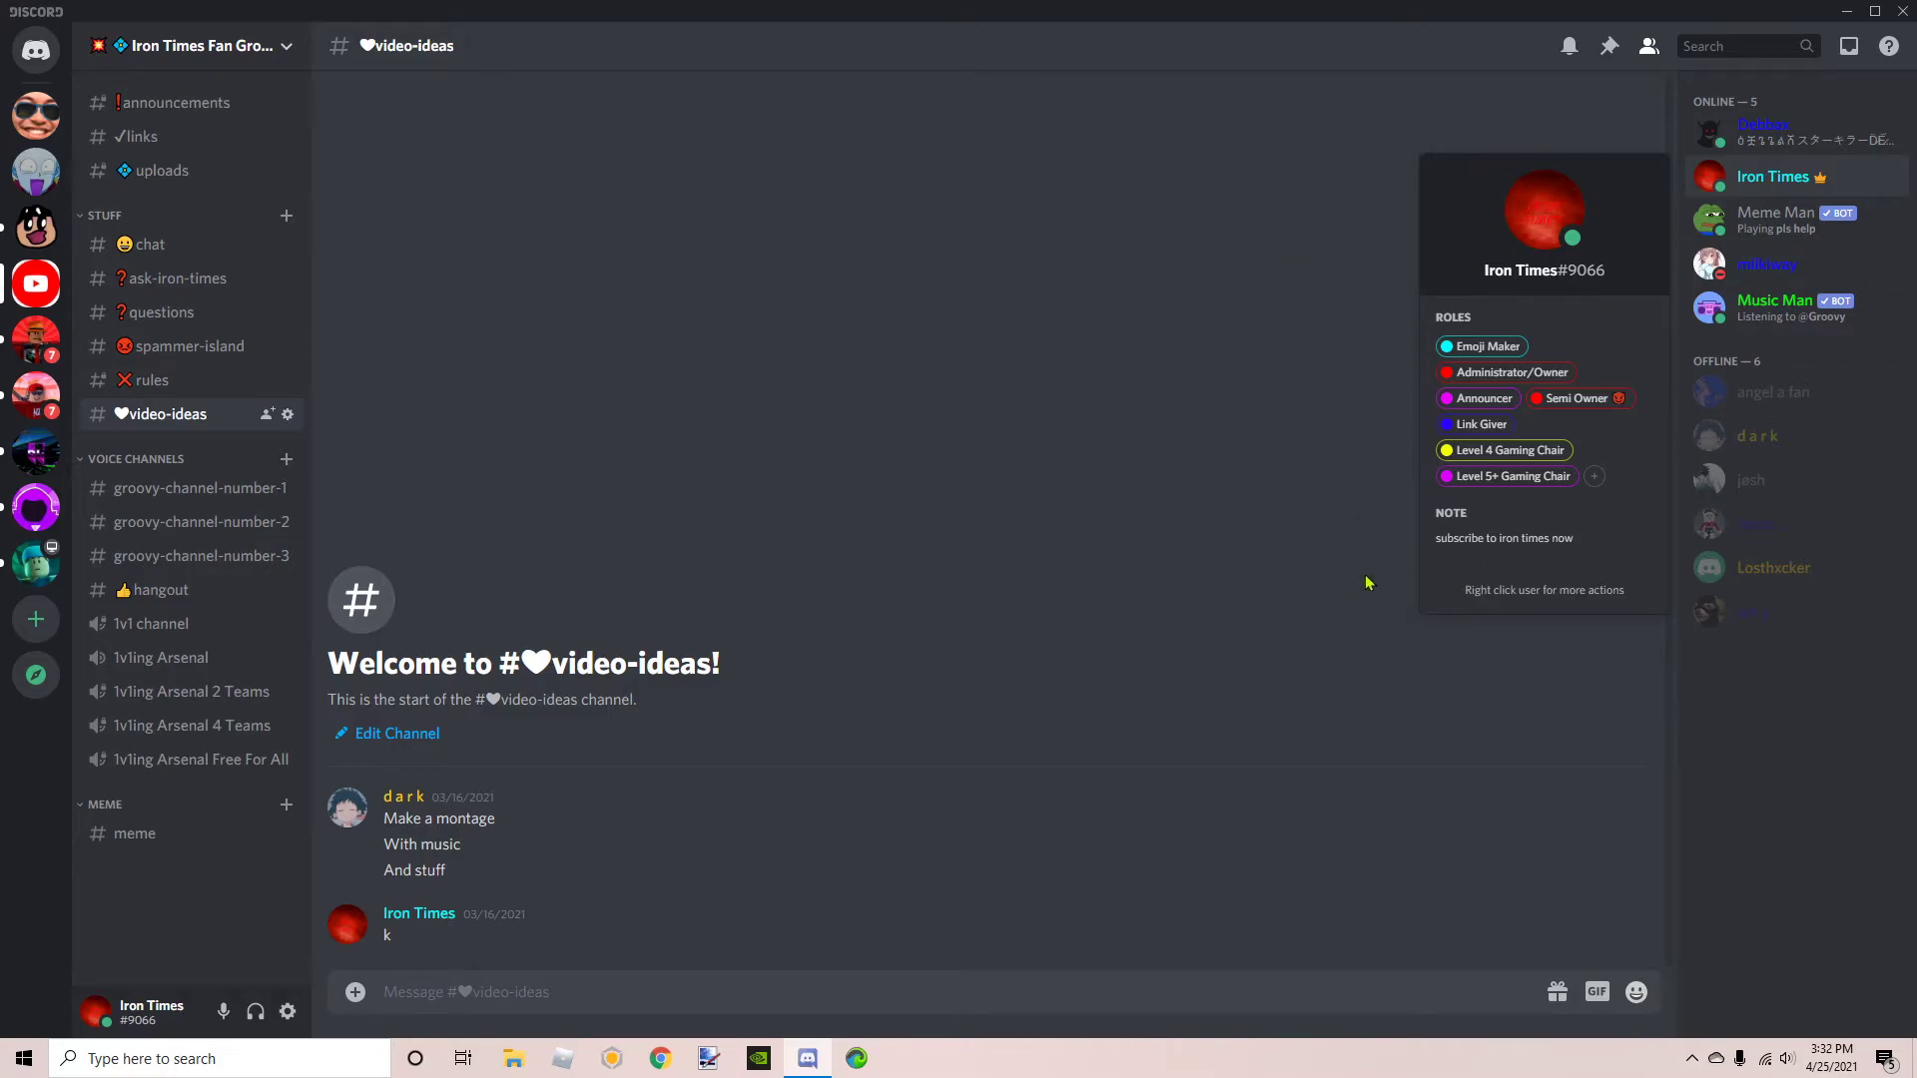
left_click(1273, 277)
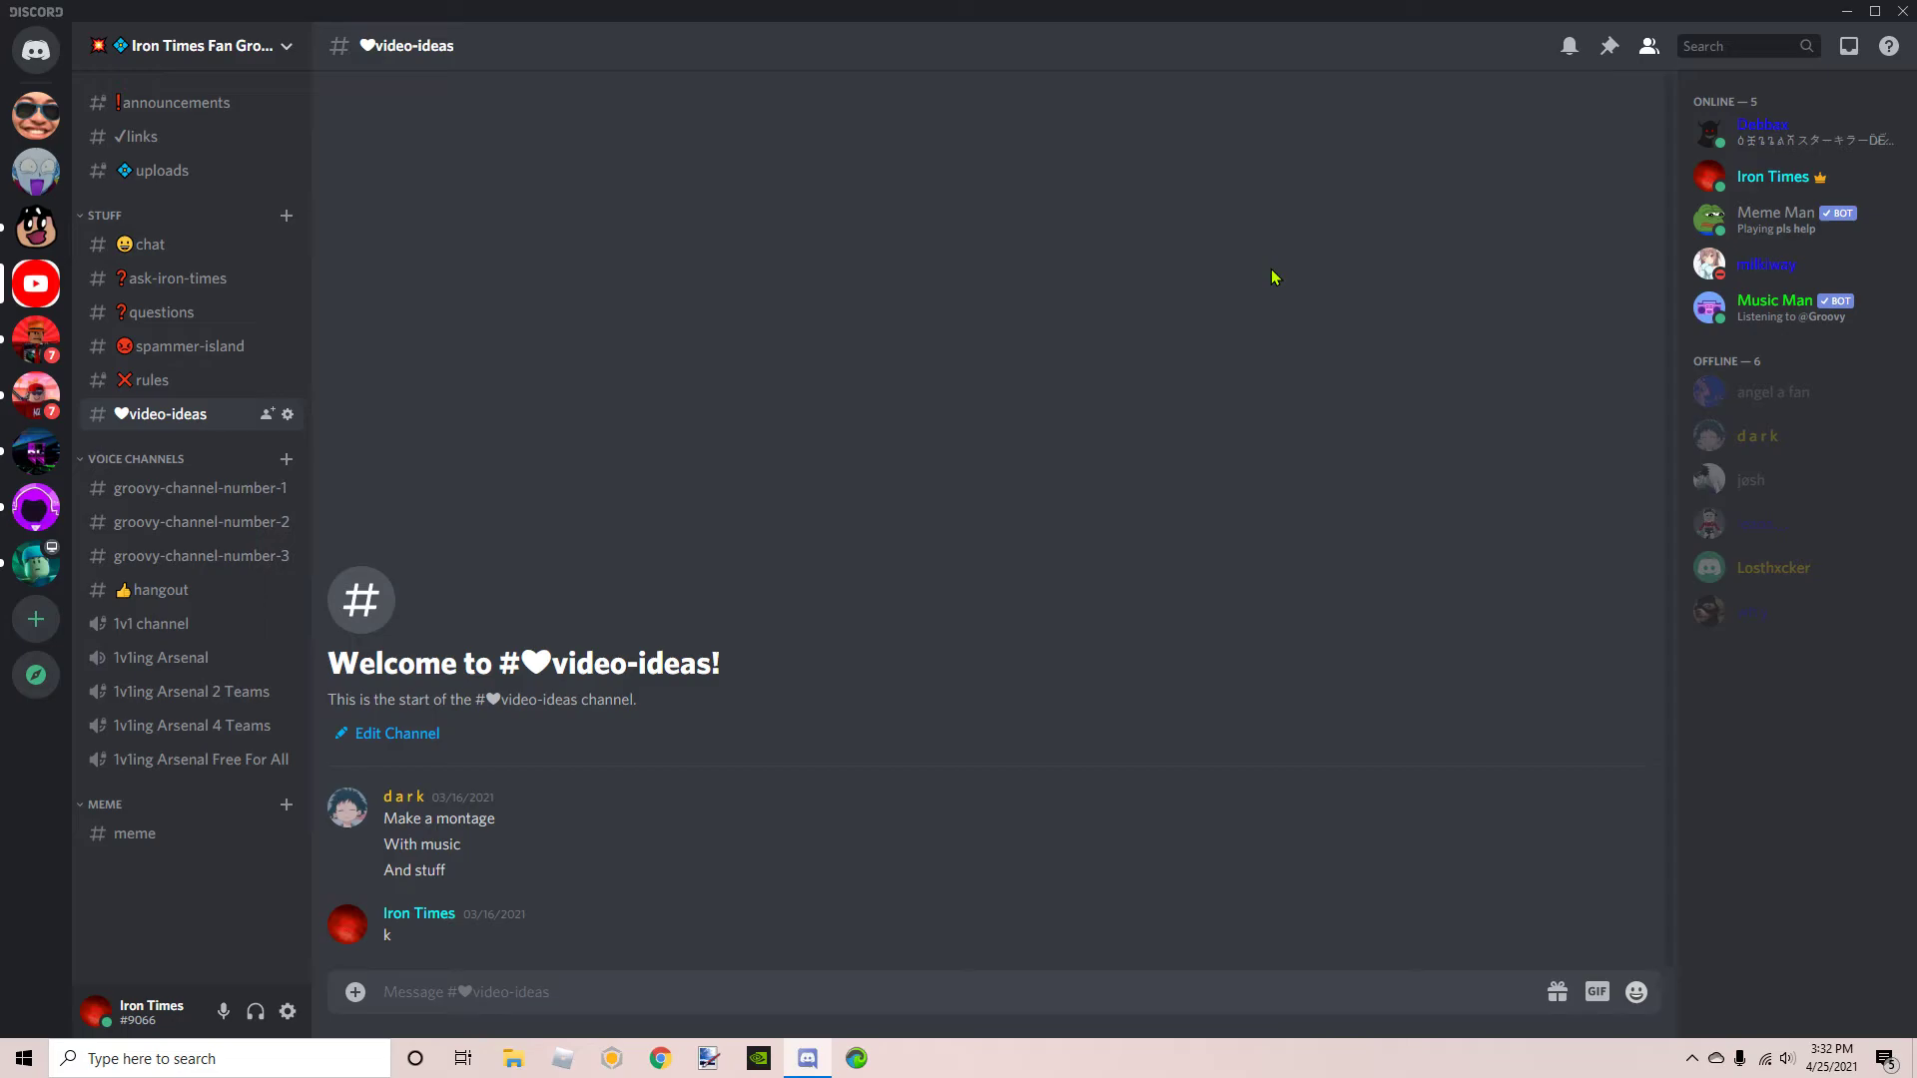
- Go back to #announcements to see the Roblox Arsenal join link
left_click(174, 103)
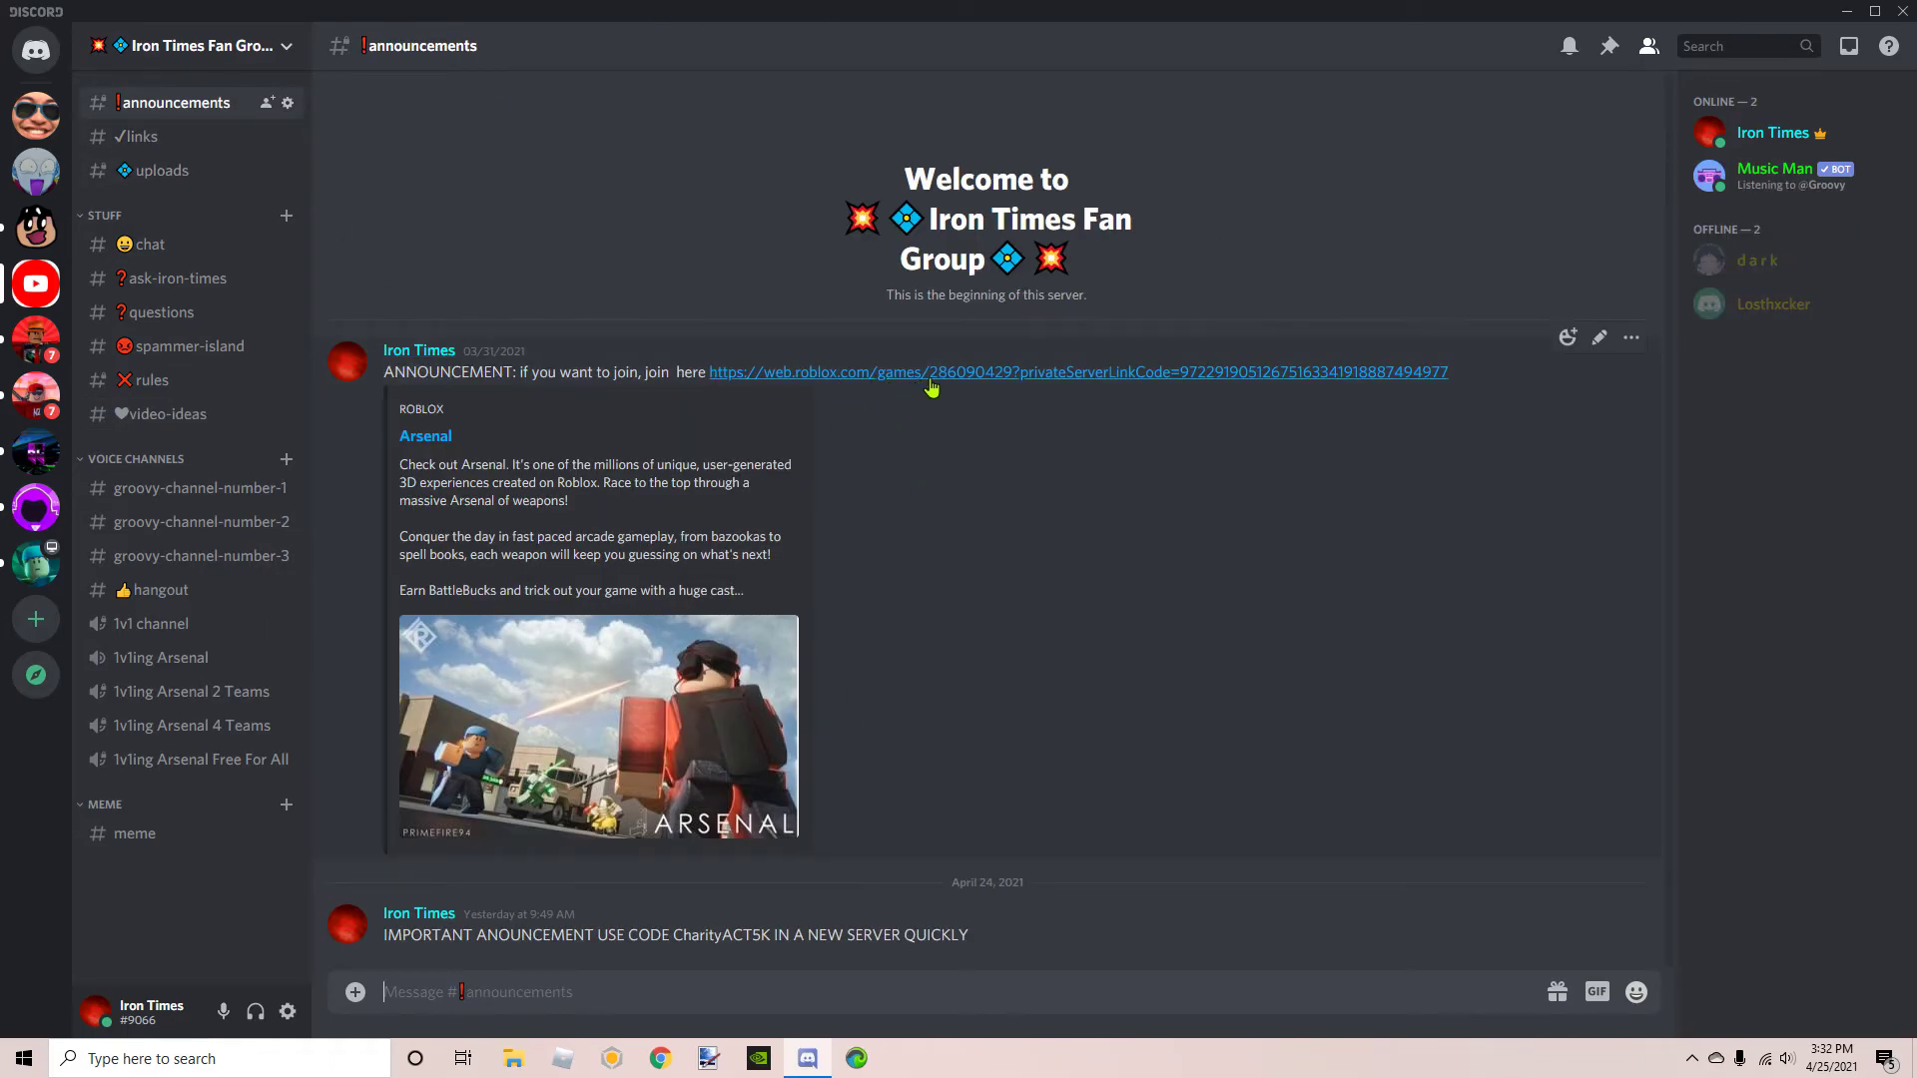
mouse_move(897, 426)
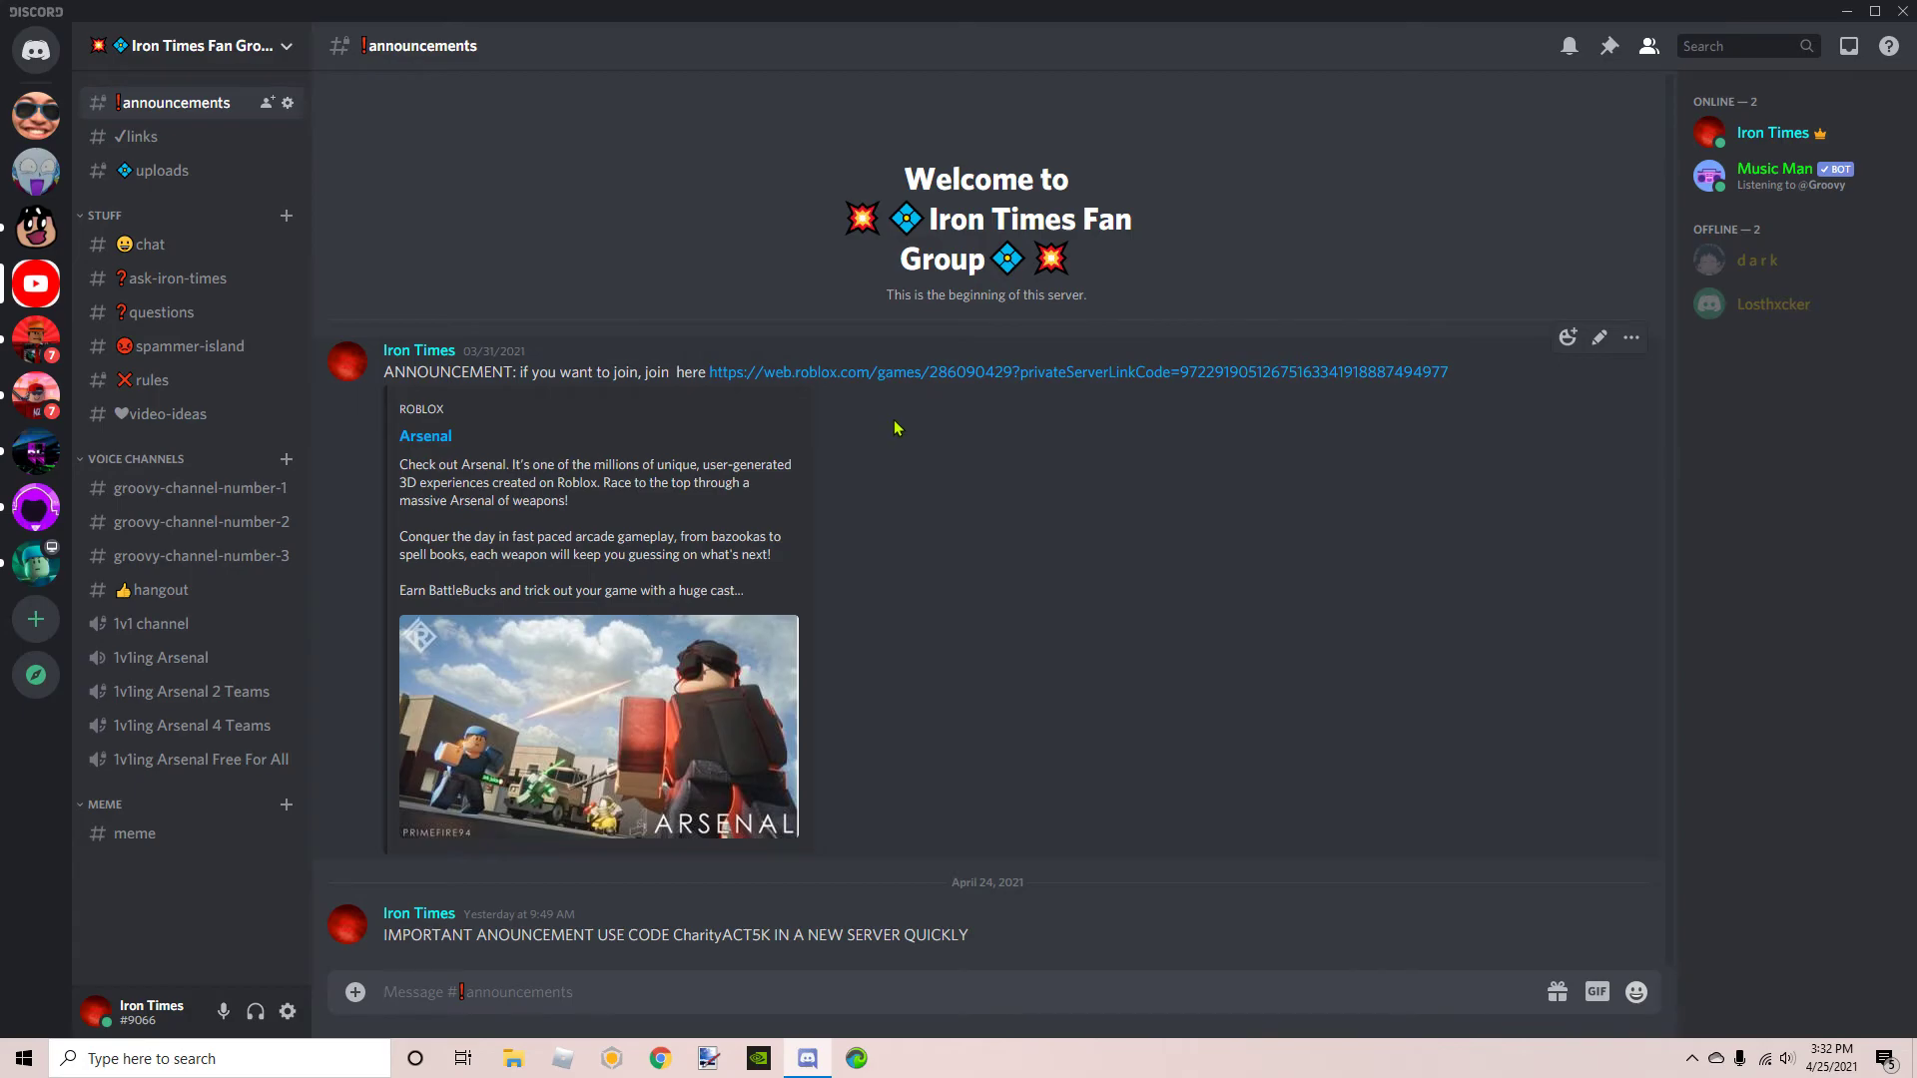